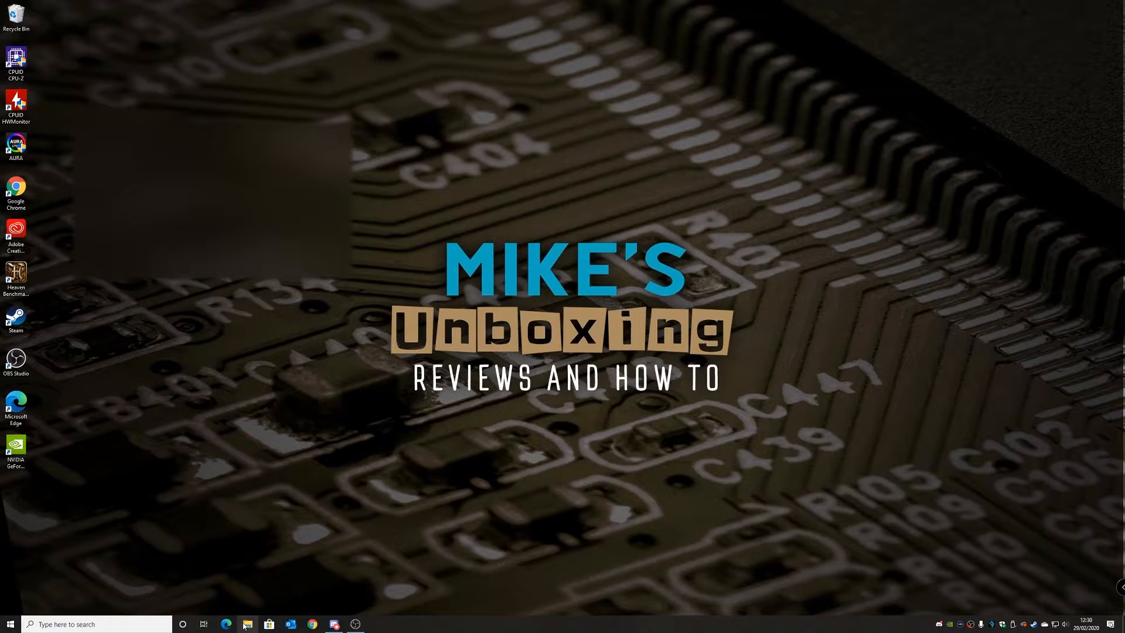
Open File Explorer at This PC, listing the C:, D: and E: drives
{"action": "left_click", "coordinate": [248, 624]}
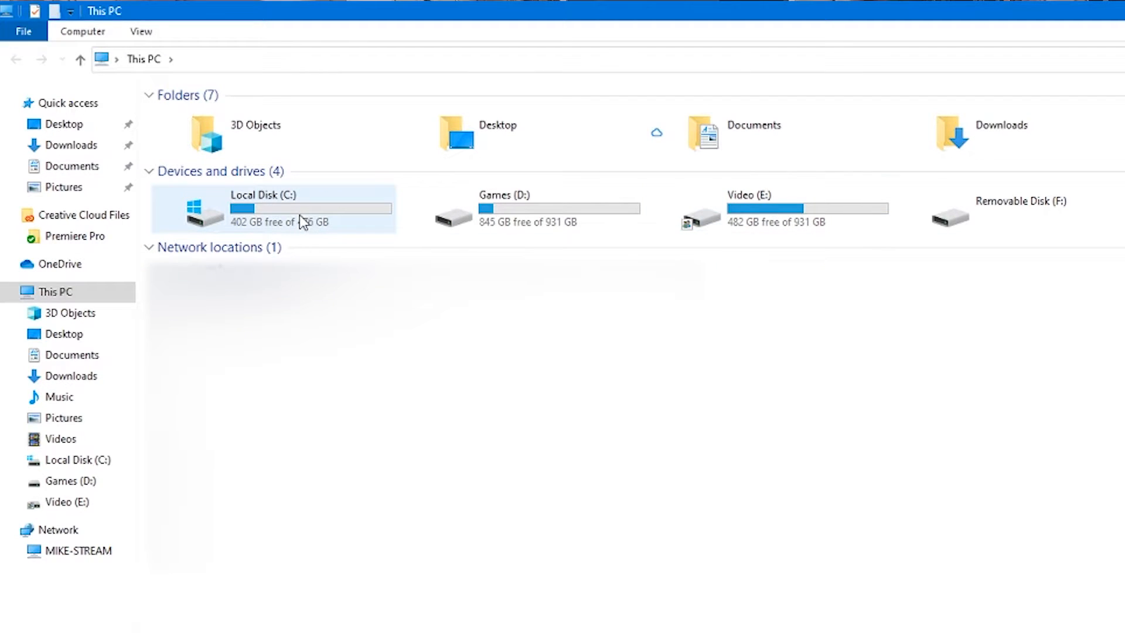
{"action": "mouse_move", "coordinate": [276, 220]}
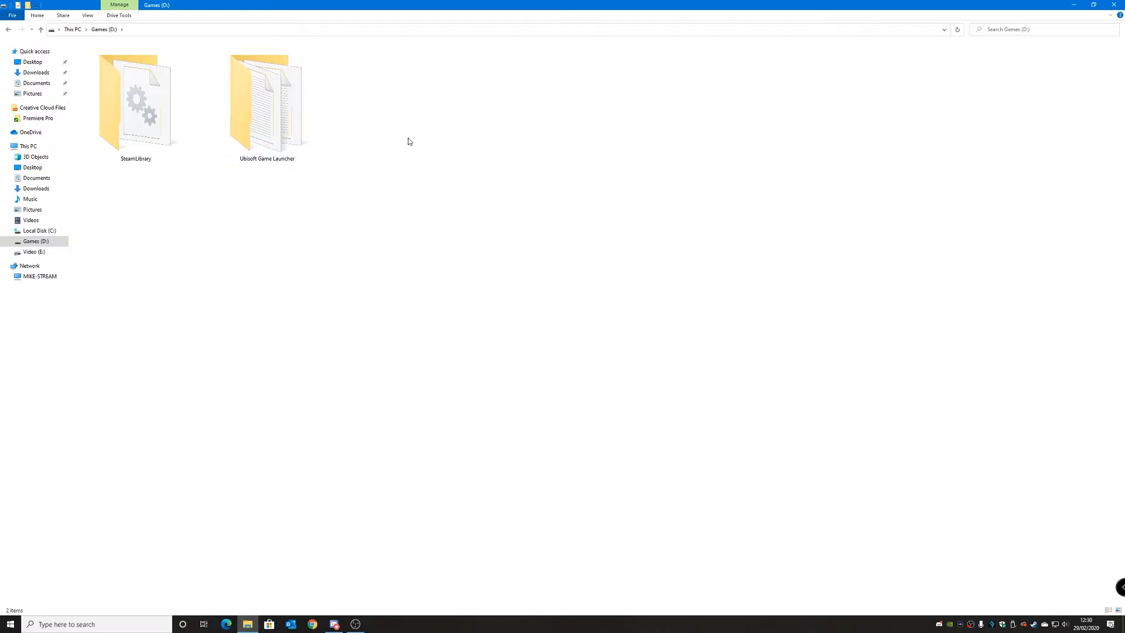
Create a folder named 'Downloads' at the root of Games (D:)
{"action": "right_click", "coordinate": [408, 141]}
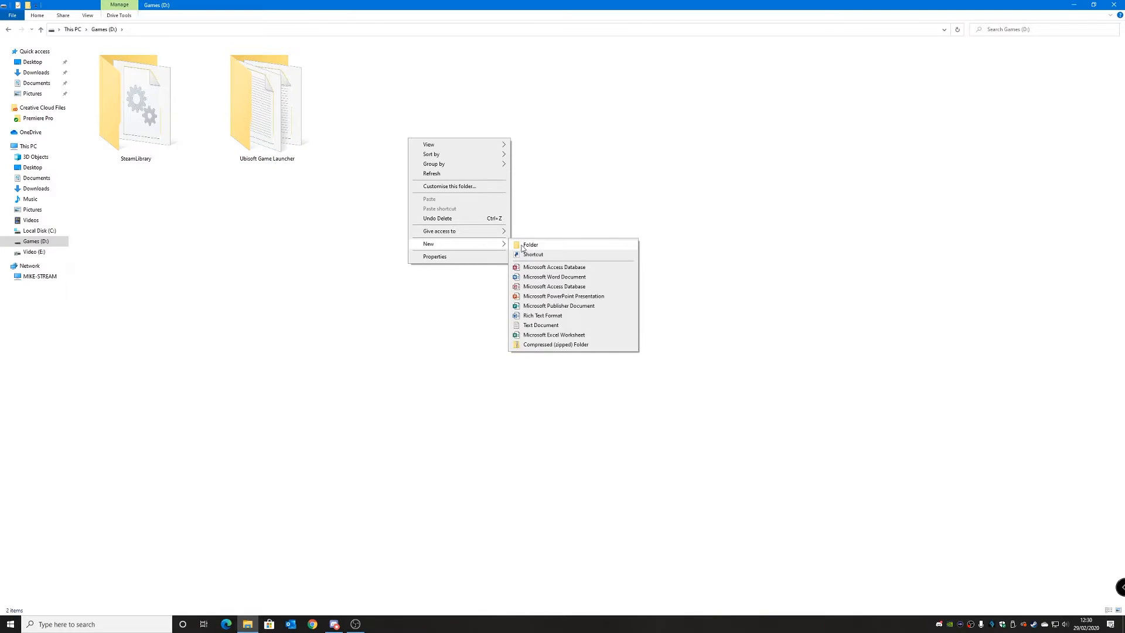
{"action": "left_click", "coordinate": [530, 245]}
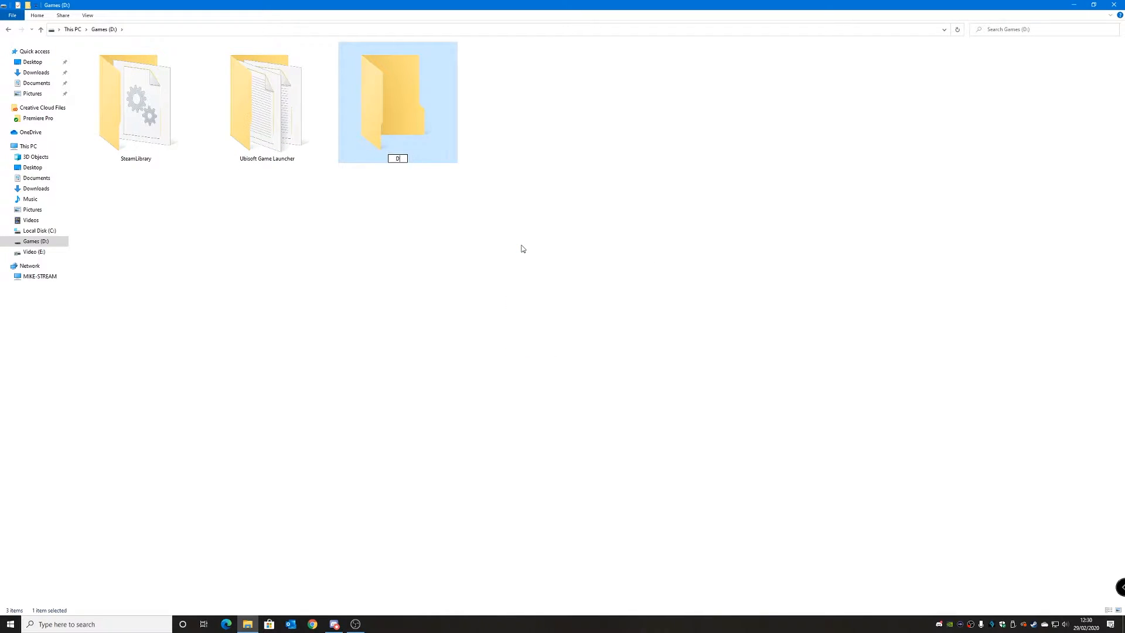
{"action": "type", "text": "Downloads"}
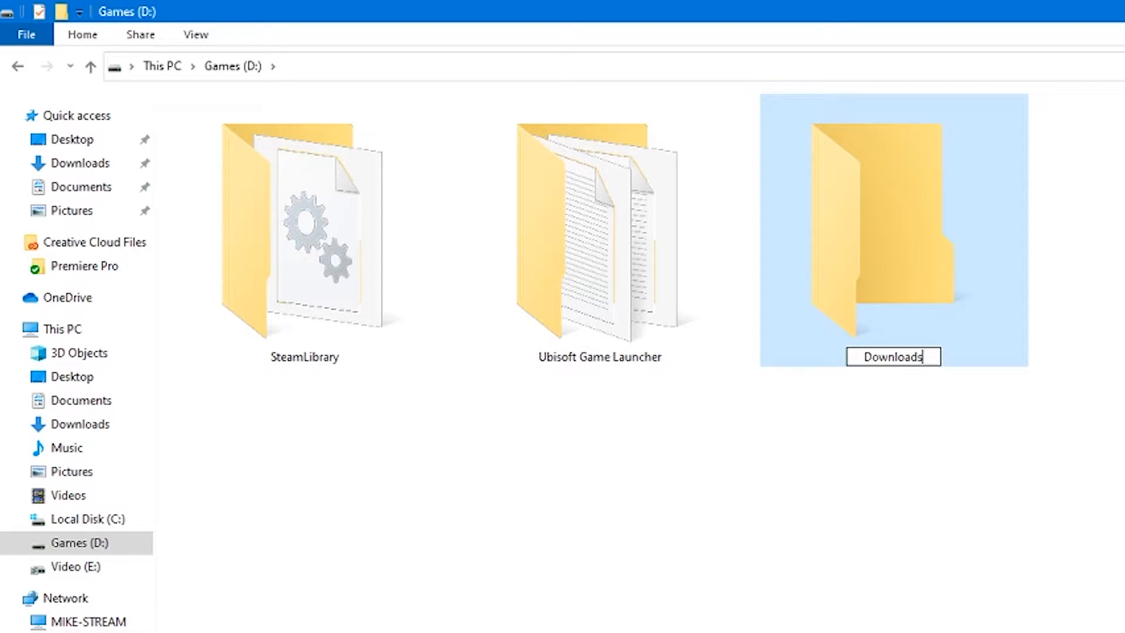
{"action": "left_click", "coordinate": [1049, 501]}
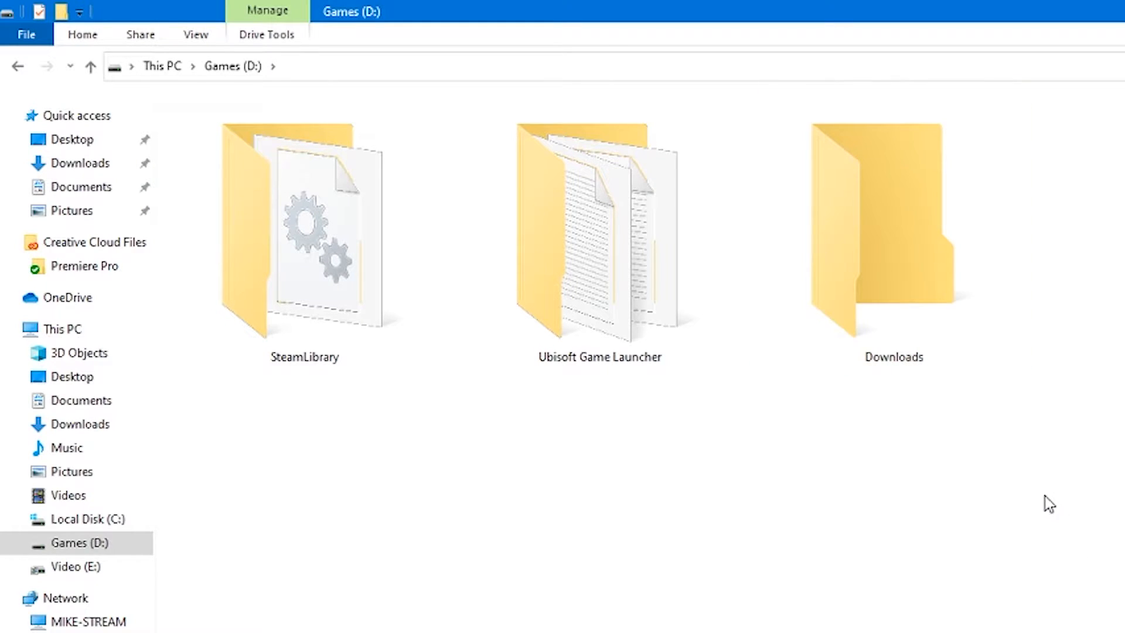
{"action": "left_click", "coordinate": [894, 230]}
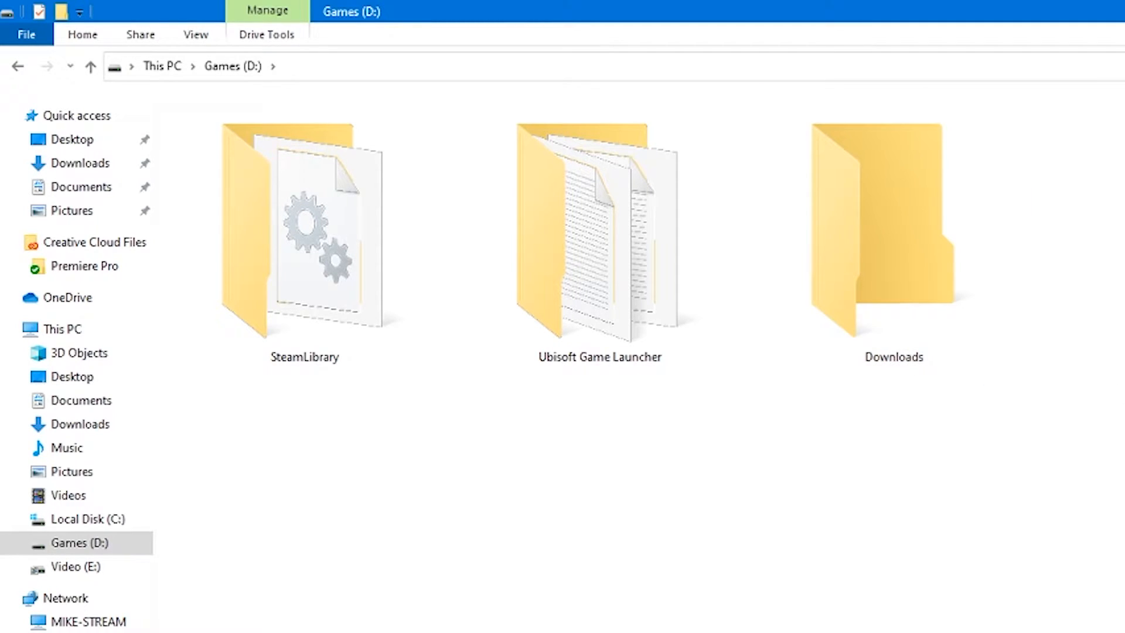
{"action": "mouse_move", "coordinate": [1089, 339]}
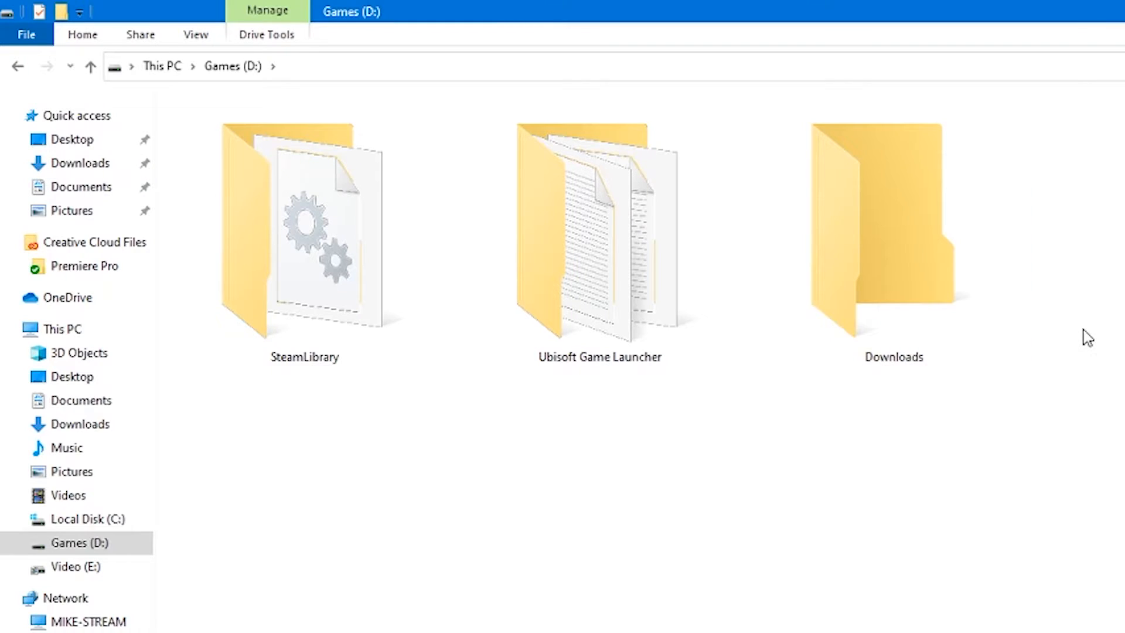
{"action": "left_click", "coordinate": [893, 230]}
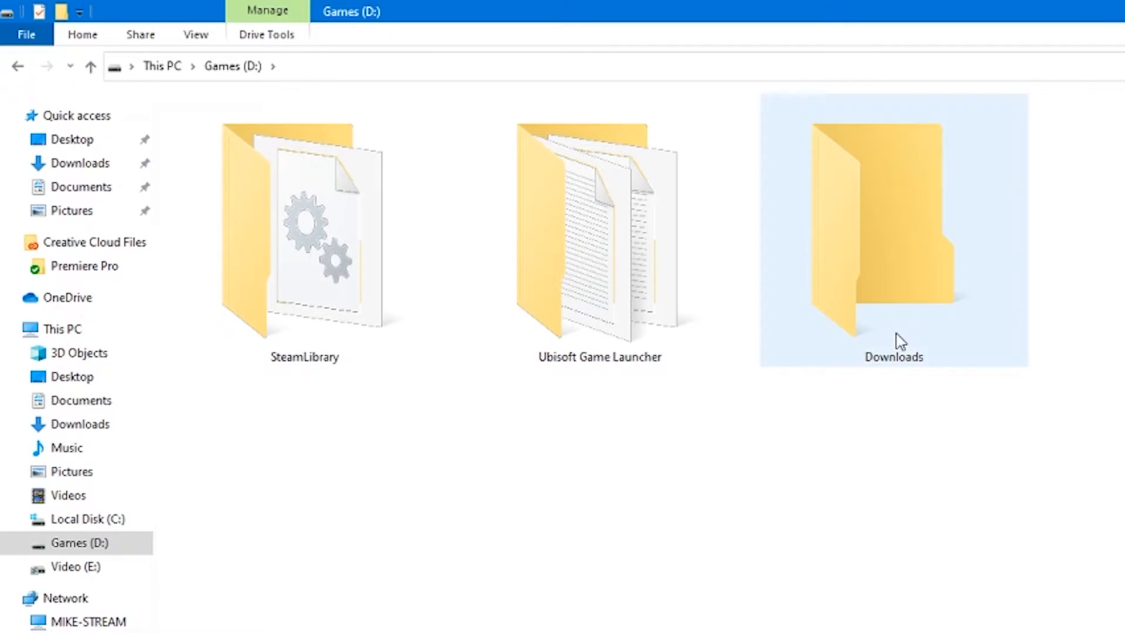
{"action": "mouse_move", "coordinate": [897, 326]}
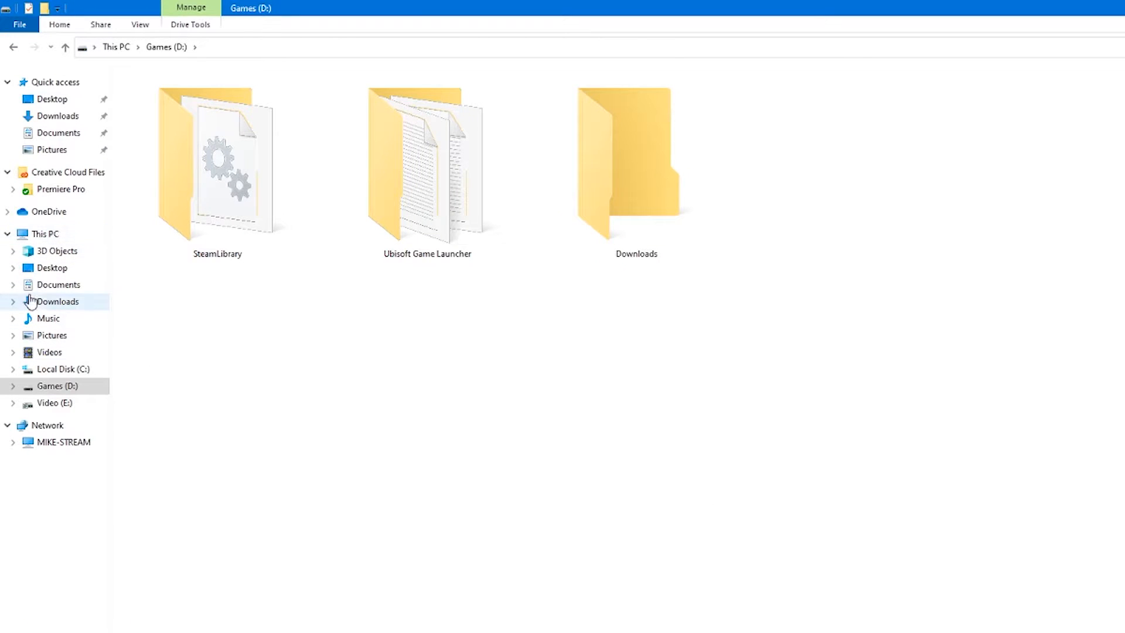
{"action": "mouse_move", "coordinate": [49, 352]}
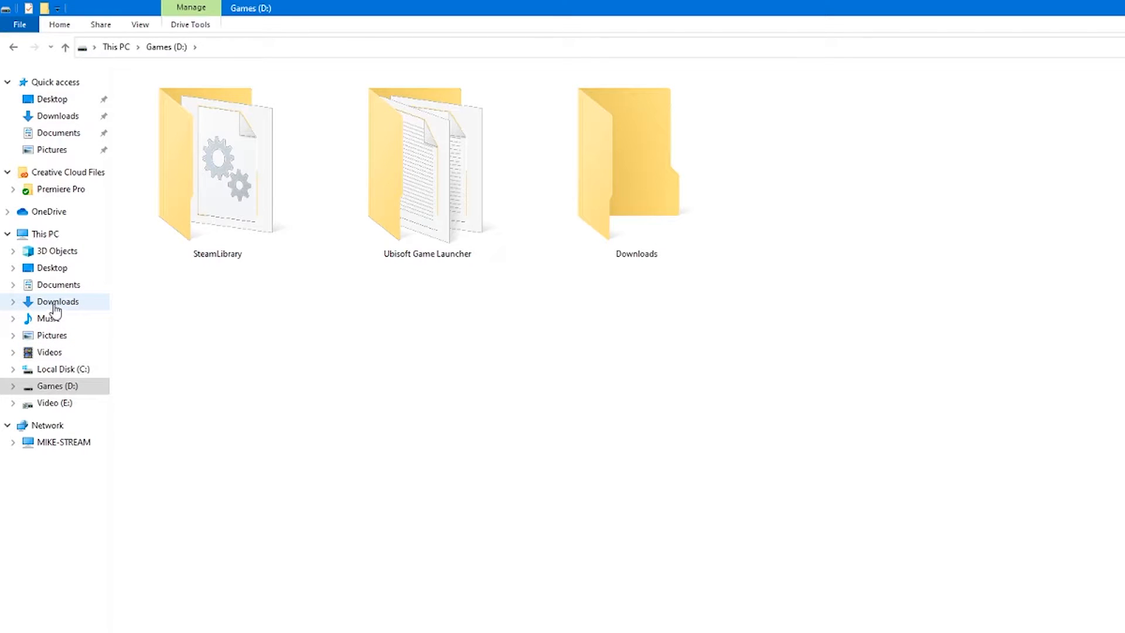
In the Downloads folder's Properties Location tab, start moving it to a new destination
{"action": "right_click", "coordinate": [57, 301]}
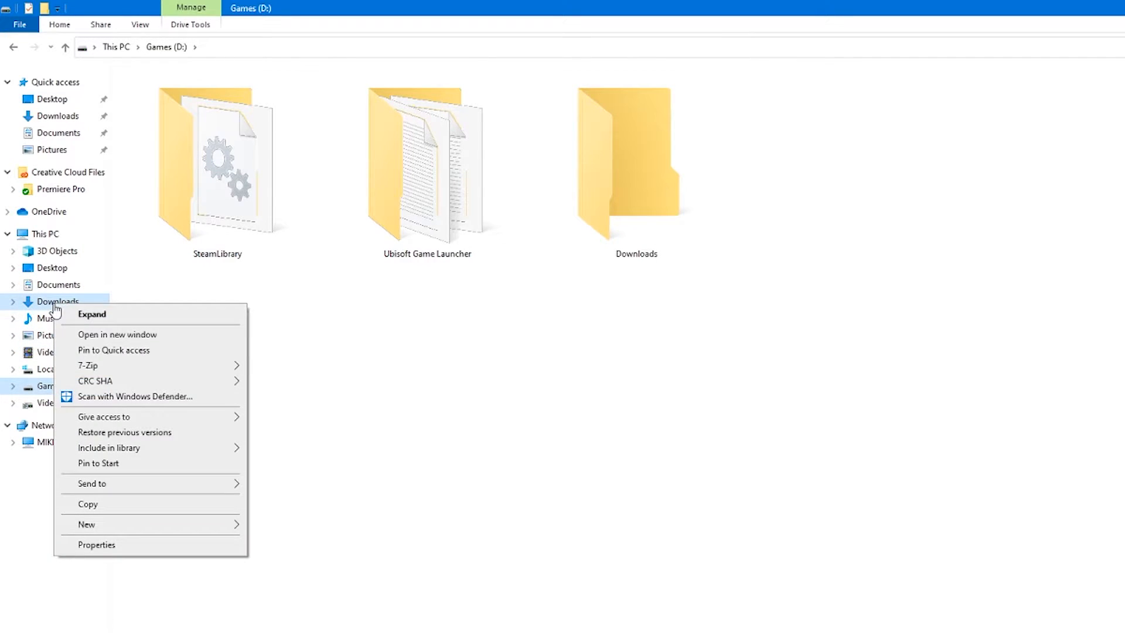
{"action": "left_click", "coordinate": [96, 545]}
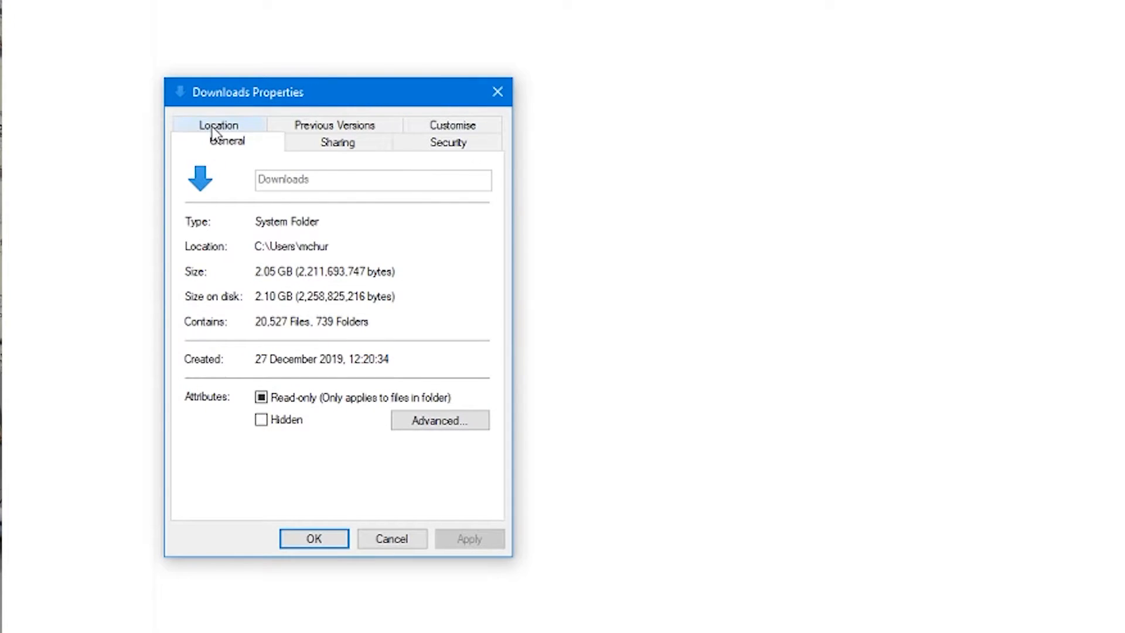
{"action": "left_click", "coordinate": [217, 125]}
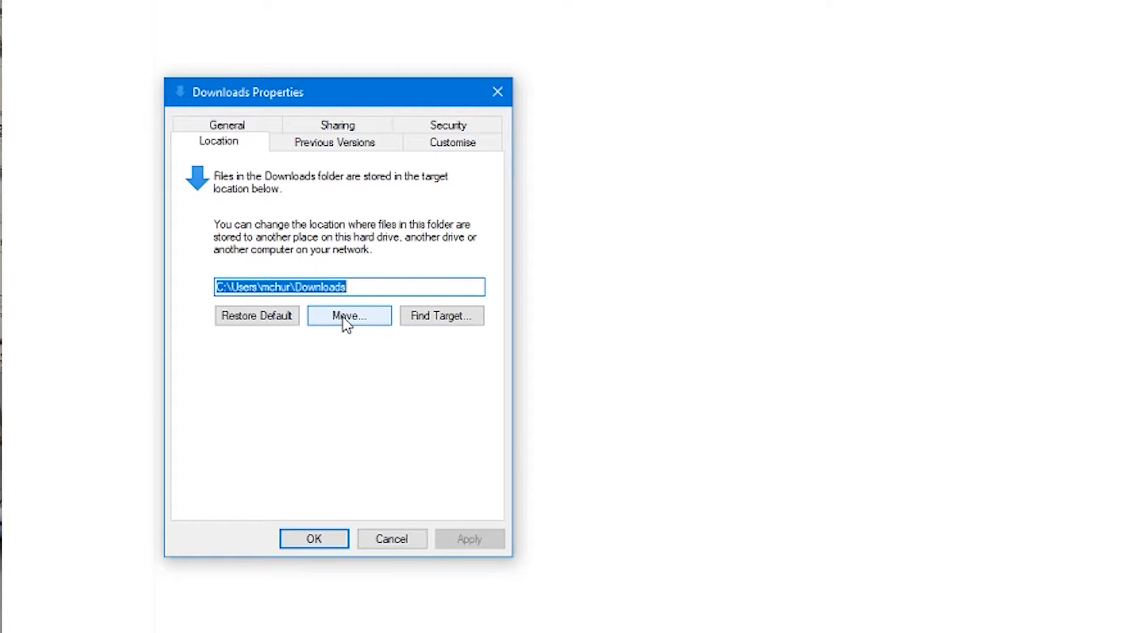
{"action": "left_click", "coordinate": [349, 316]}
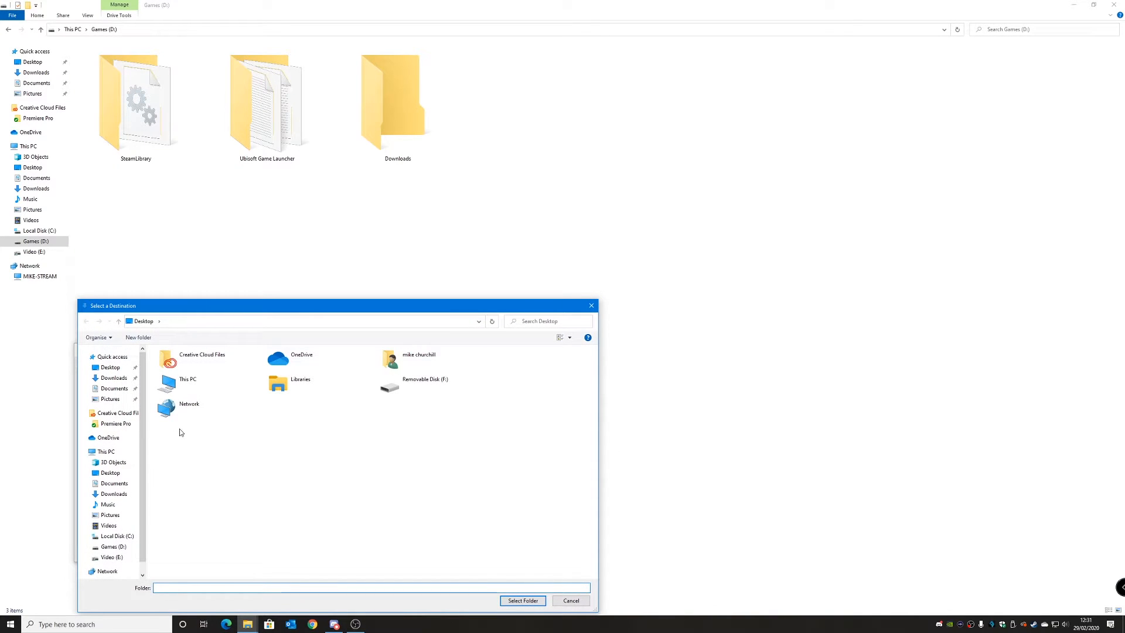
Pick Games (D:) > Downloads as the Downloads folder's new location
{"action": "left_click", "coordinate": [188, 380]}
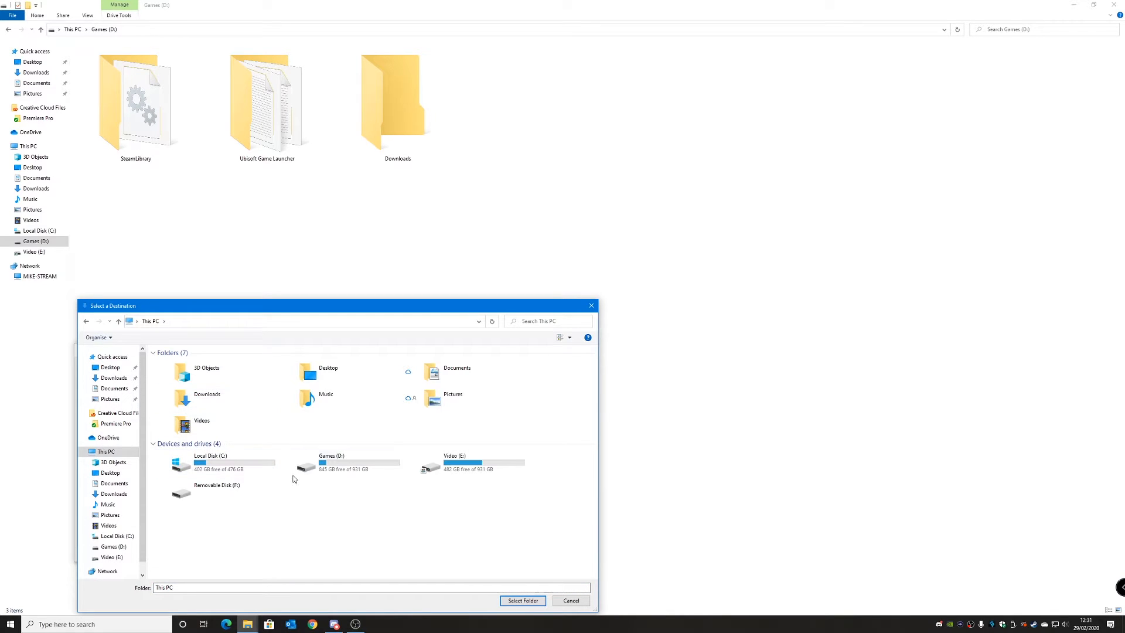
{"action": "double_click", "coordinate": [331, 463]}
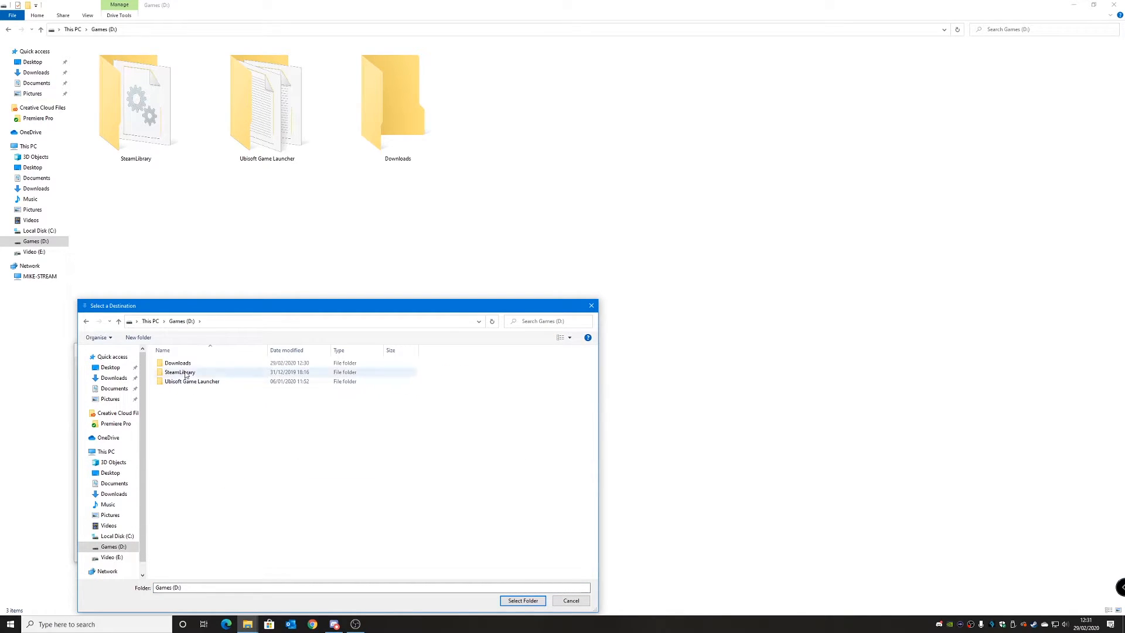
{"action": "left_click", "coordinate": [177, 362]}
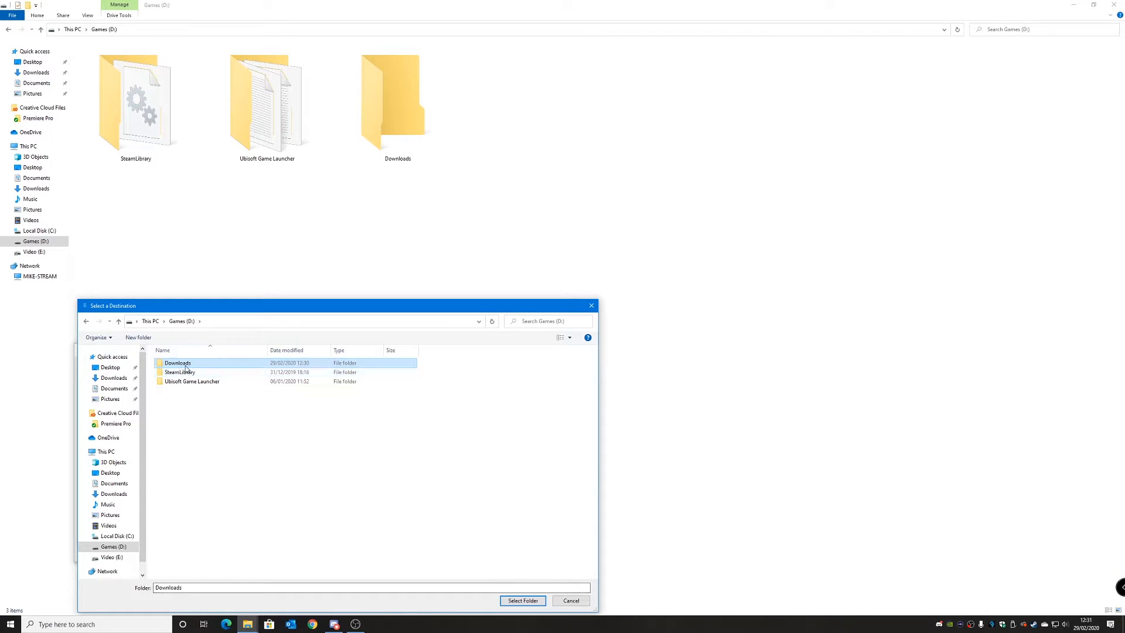
{"action": "mouse_move", "coordinate": [177, 364]}
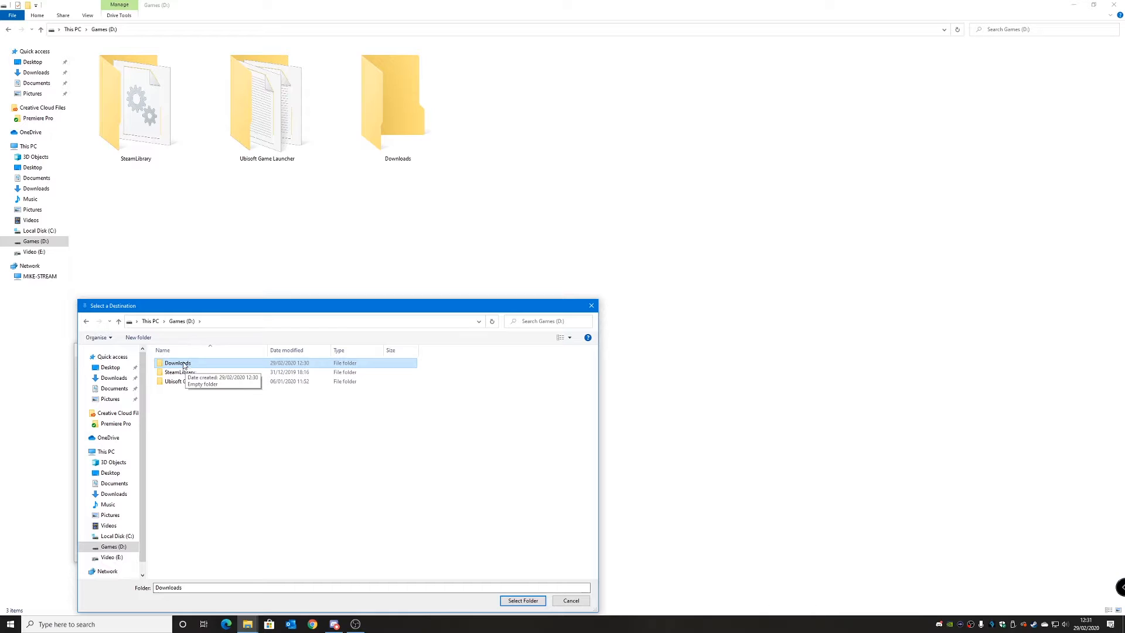
{"action": "mouse_move", "coordinate": [322, 342]}
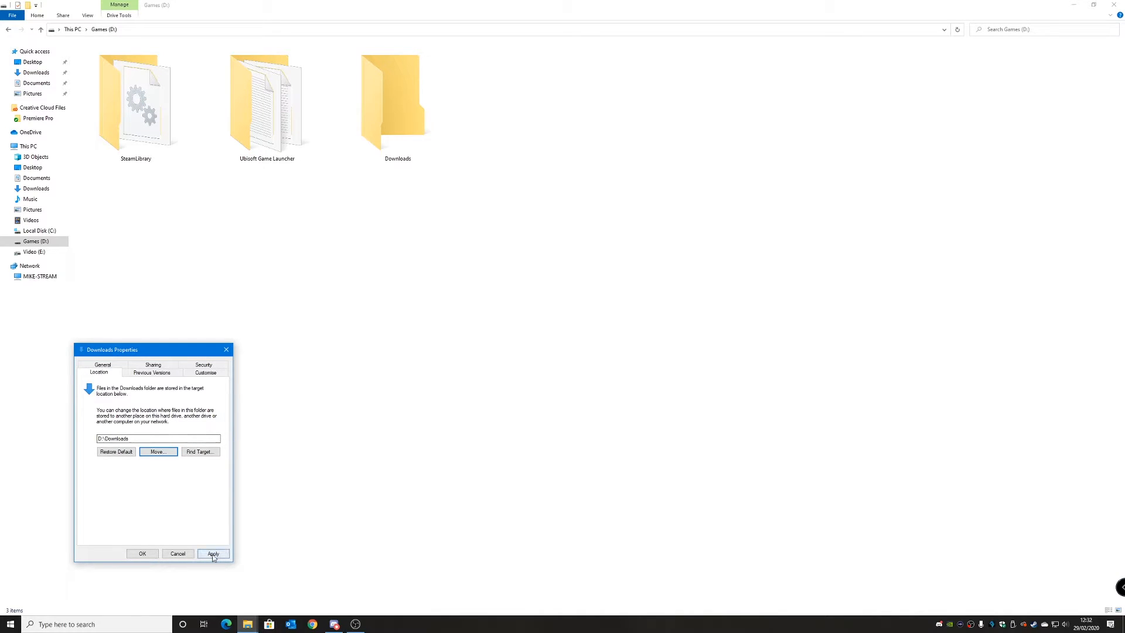
Apply D:\Downloads and confirm moving all existing downloads there
{"action": "left_click", "coordinate": [212, 553]}
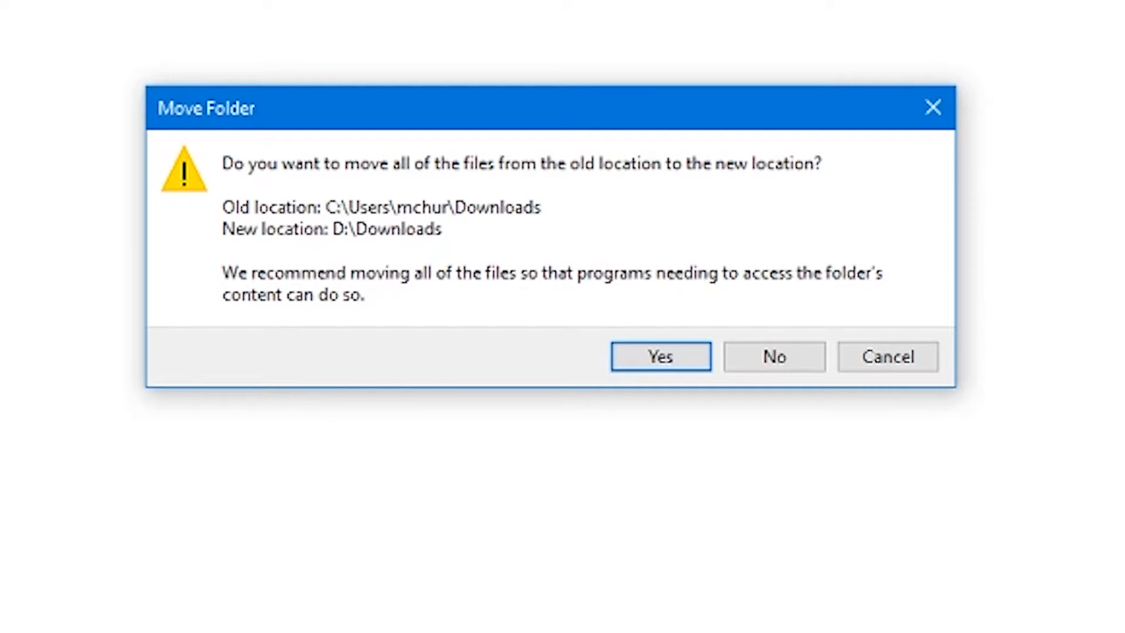
{"action": "mouse_move", "coordinate": [574, 205]}
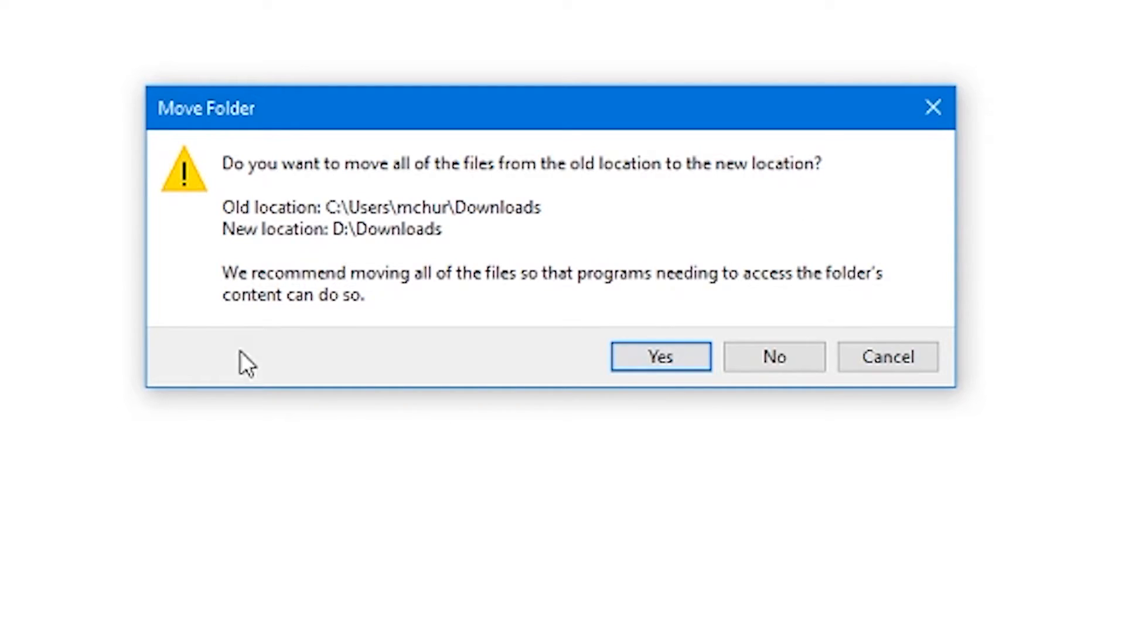
{"action": "mouse_move", "coordinate": [658, 429]}
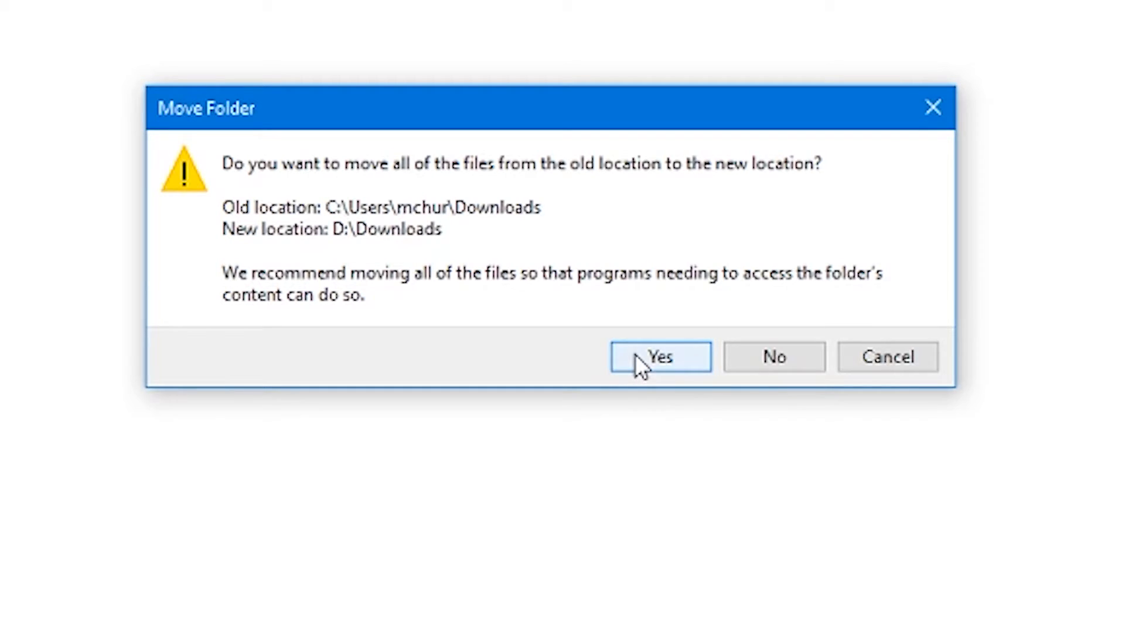
{"action": "left_click", "coordinate": [660, 357]}
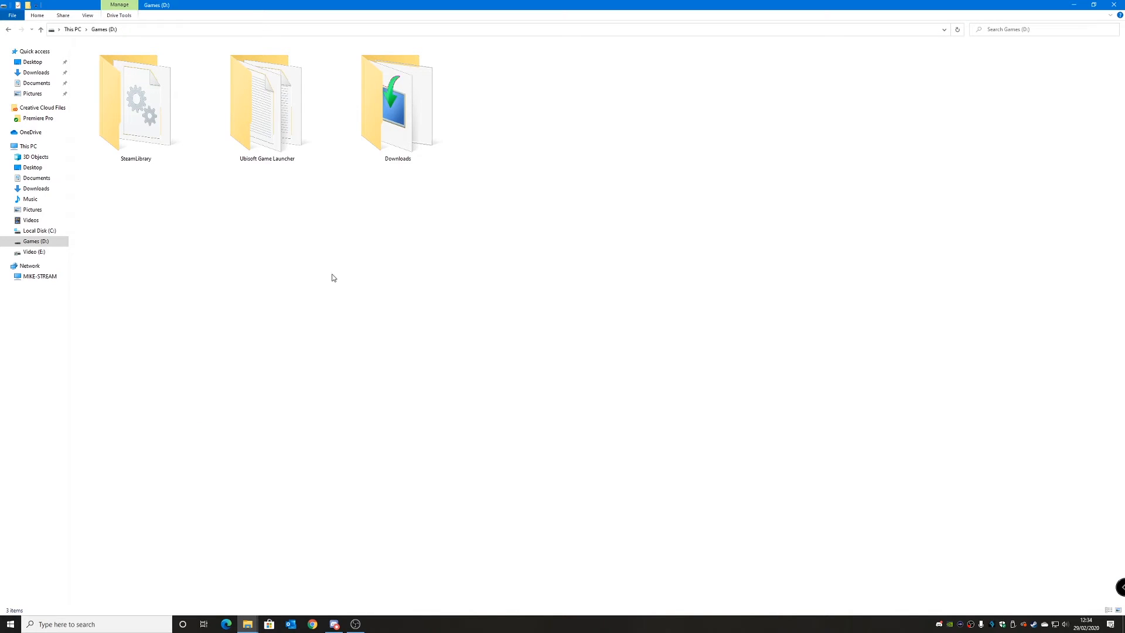
{"action": "mouse_move", "coordinate": [366, 189]}
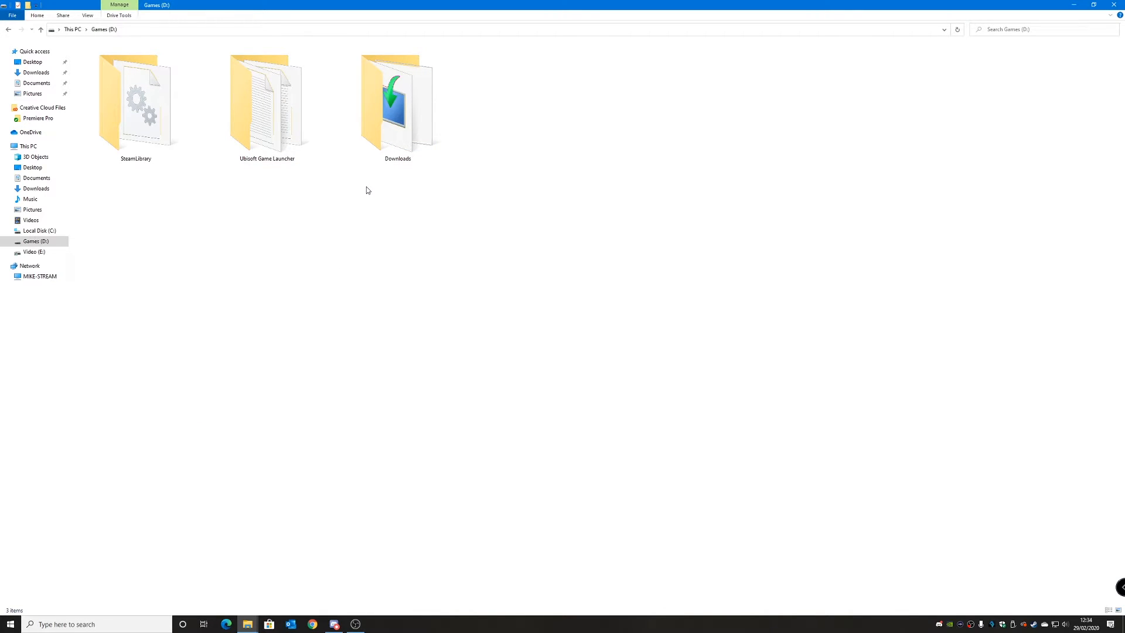
Check the Downloads folder's properties show D:\Downloads, then minimise the Explorer window
{"action": "right_click", "coordinate": [398, 104]}
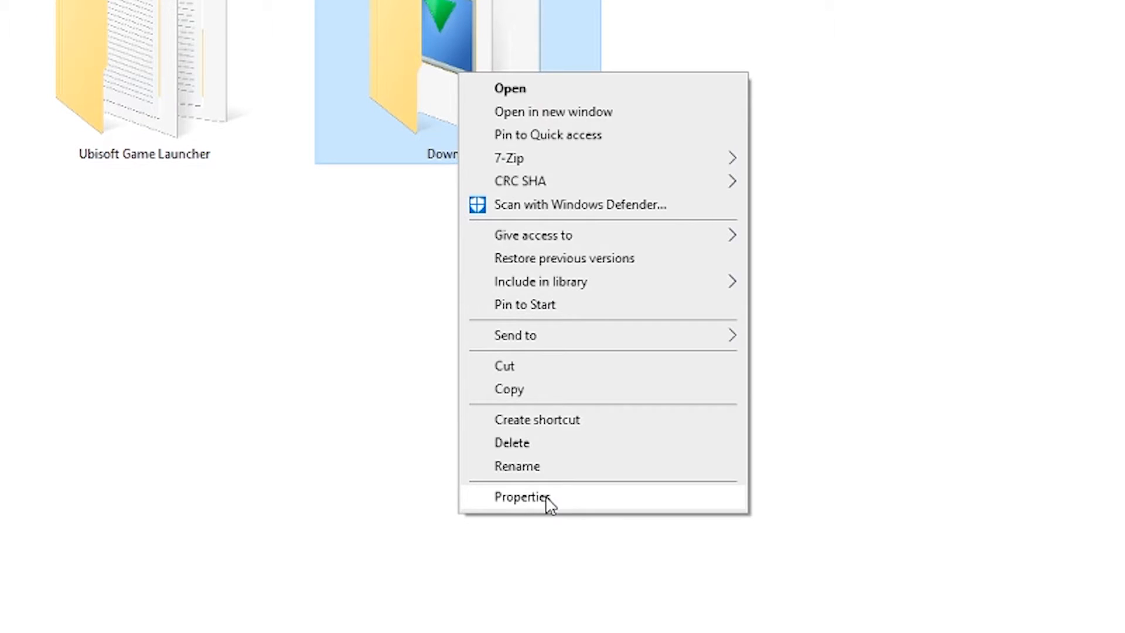
{"action": "left_click", "coordinate": [520, 496]}
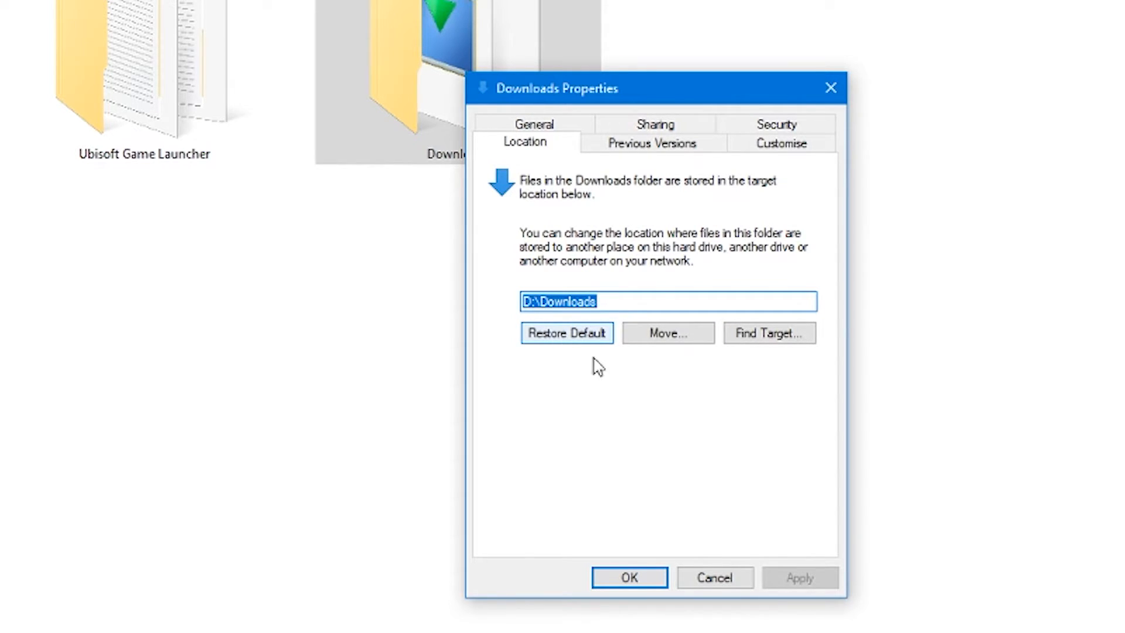
{"action": "mouse_move", "coordinate": [690, 307]}
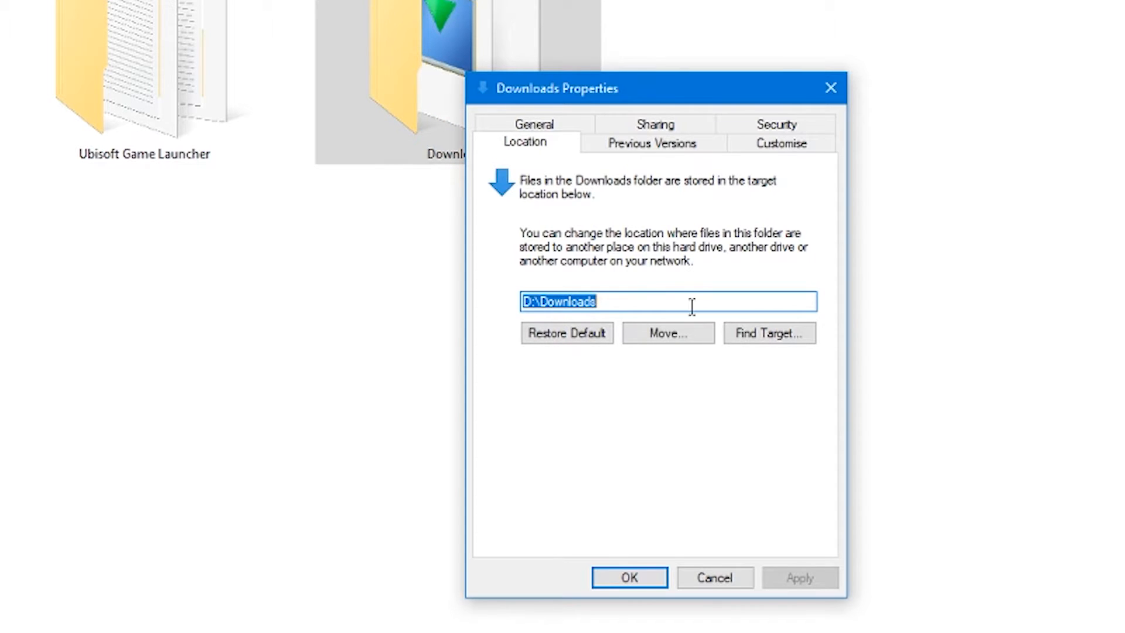
{"action": "left_click", "coordinate": [628, 577]}
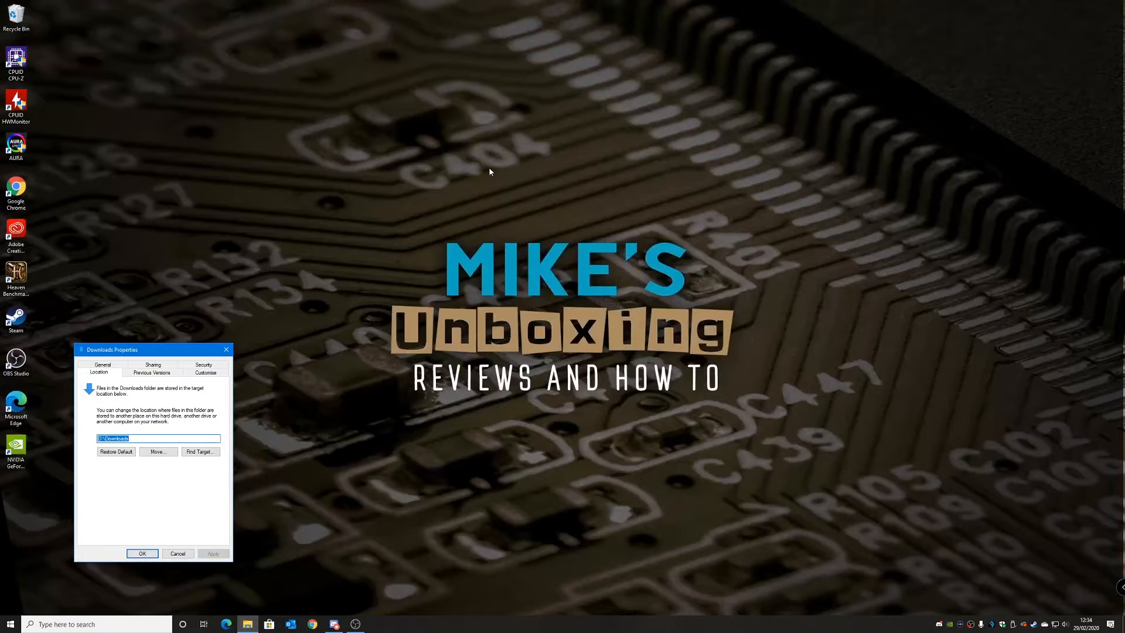
{"action": "mouse_move", "coordinate": [434, 208]}
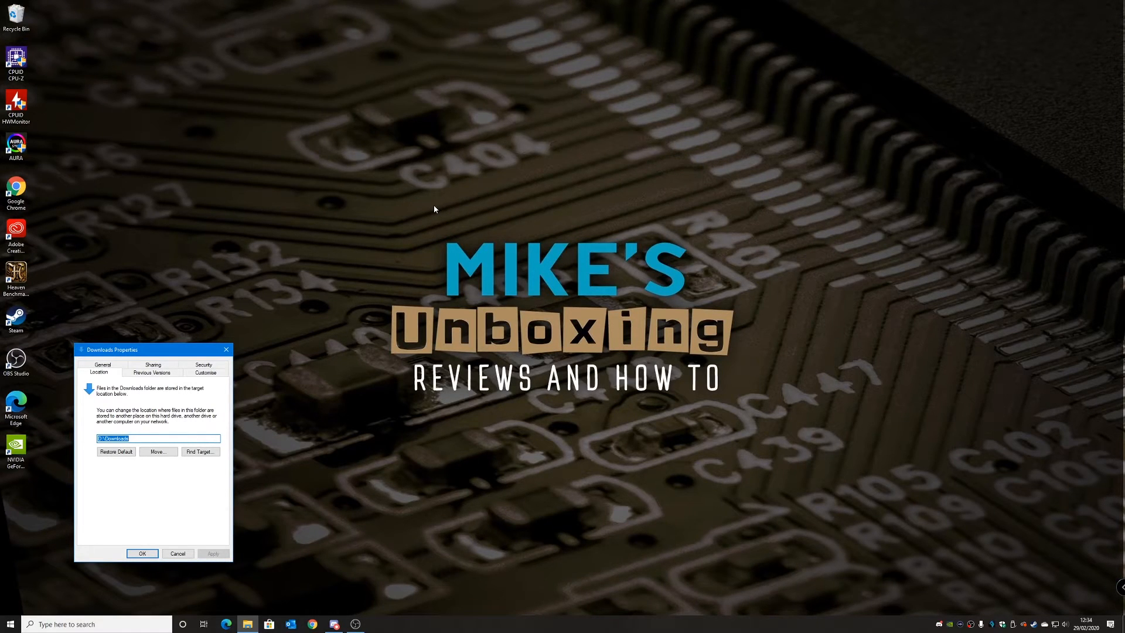
{"action": "mouse_move", "coordinate": [391, 147]}
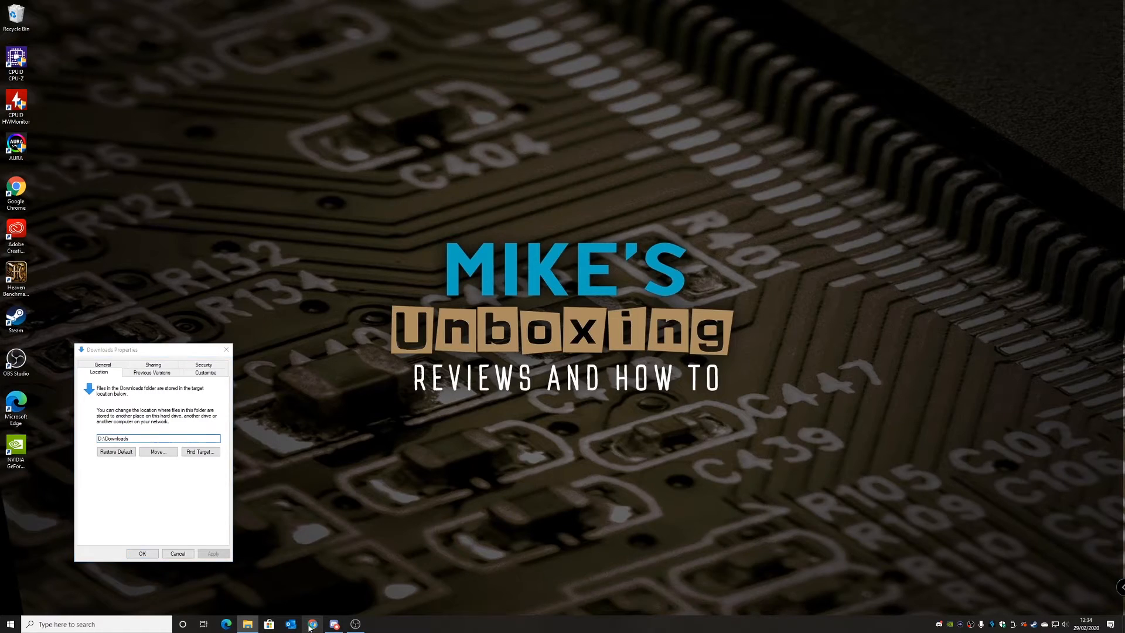
Change Chrome's download location in Advanced settings to D:\Downloads
{"action": "left_click", "coordinate": [313, 624]}
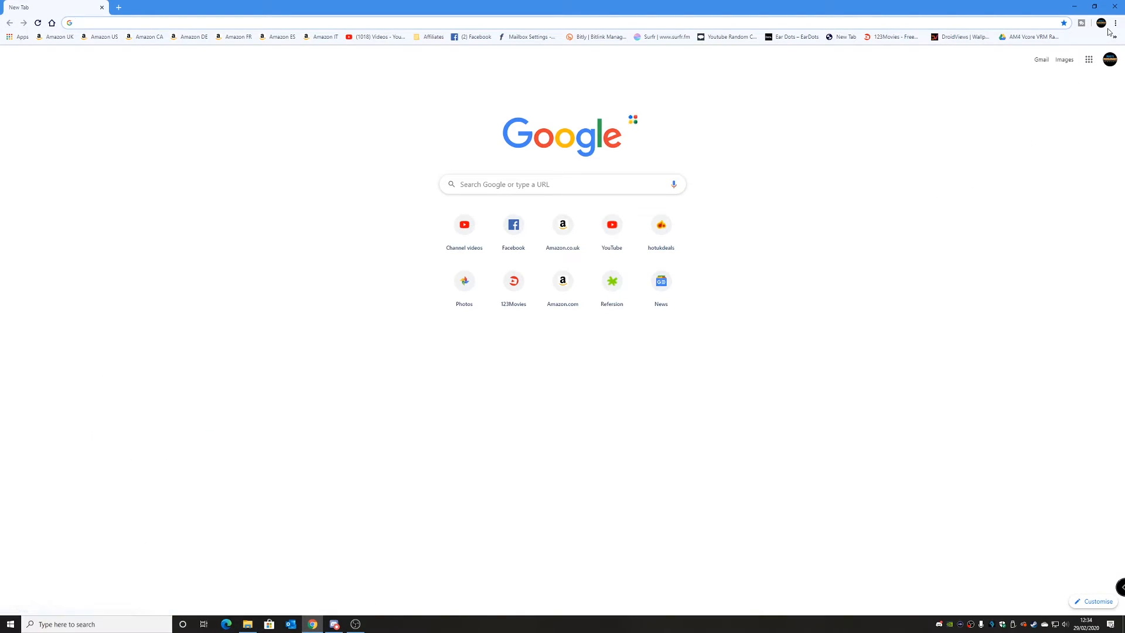
{"action": "left_click", "coordinate": [1117, 22]}
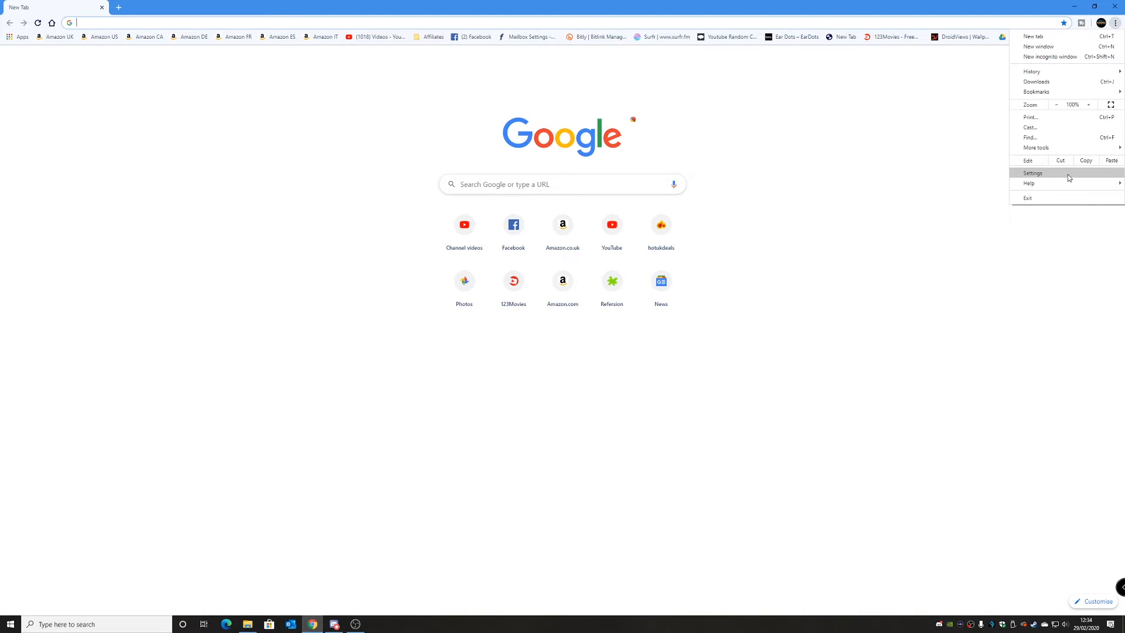
{"action": "left_click", "coordinate": [1032, 173]}
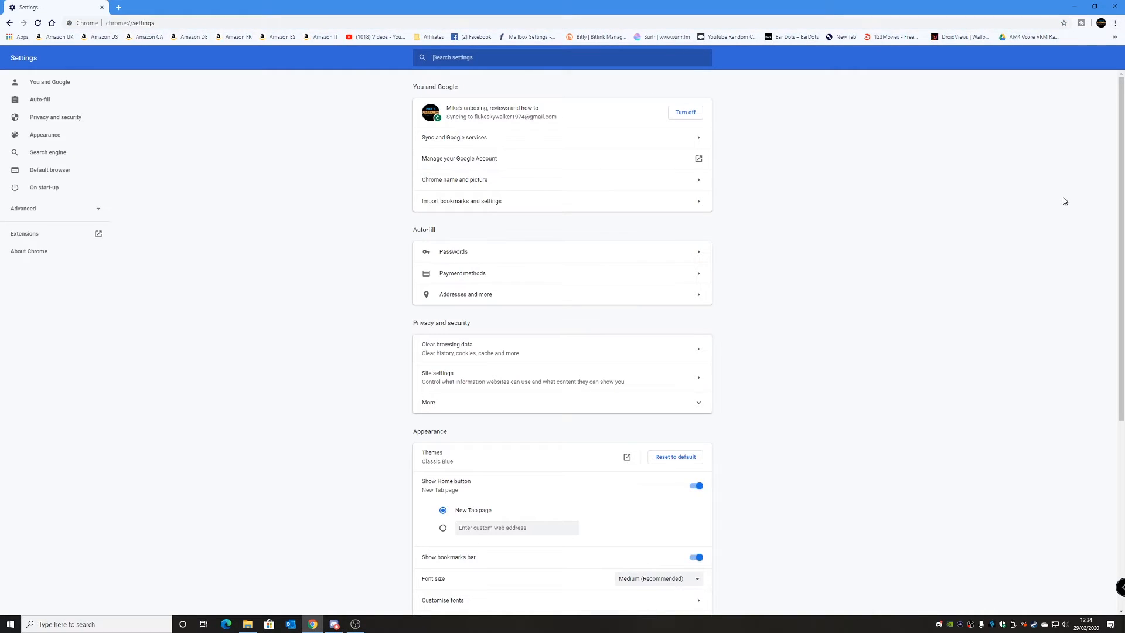
{"action": "scroll", "scroll_direction": "down", "scroll_amount": 3}
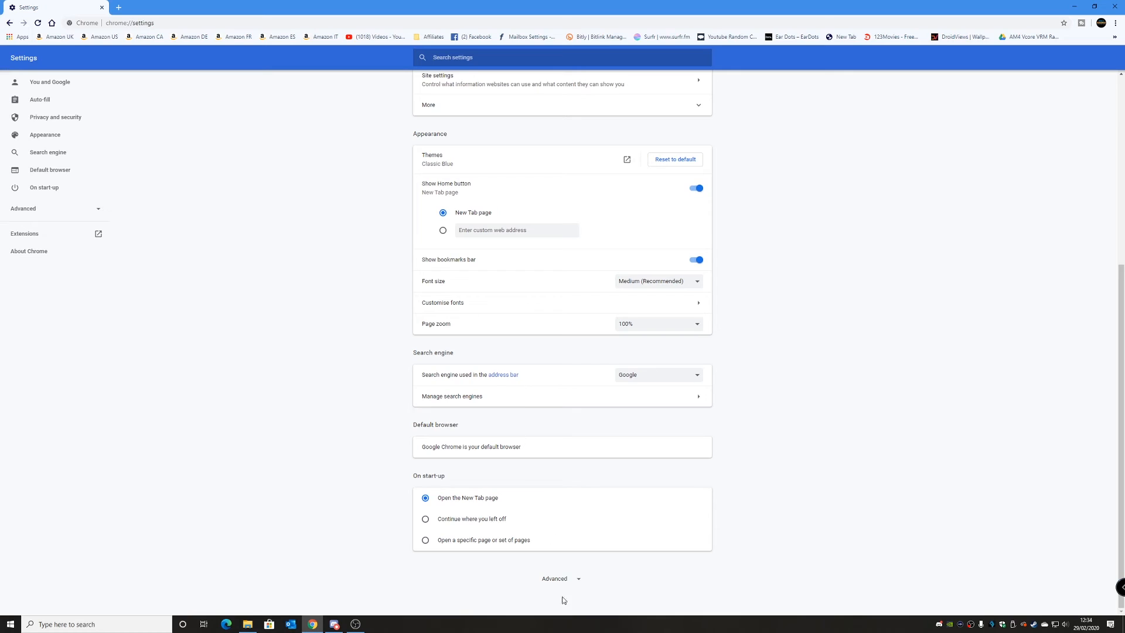
{"action": "left_click", "coordinate": [555, 579]}
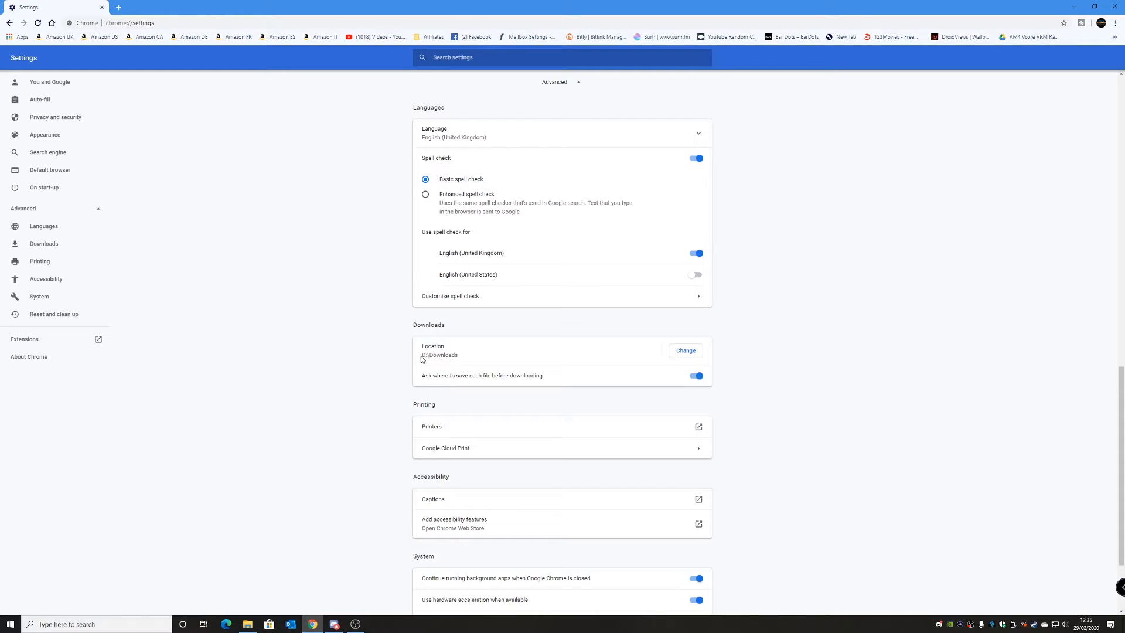
{"action": "mouse_move", "coordinate": [693, 351]}
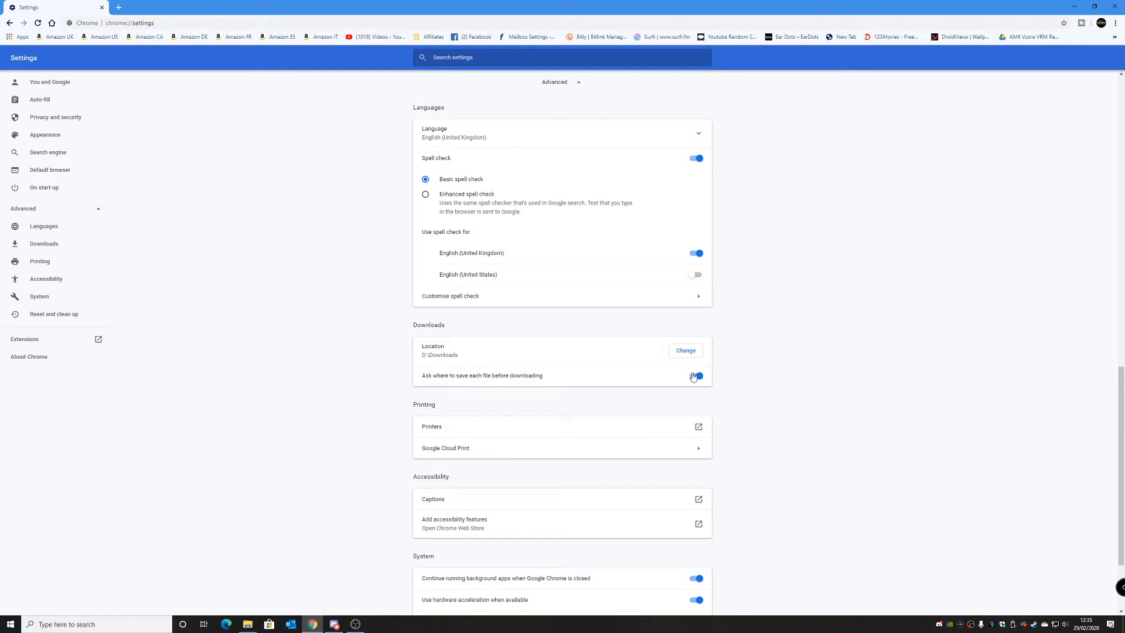
{"action": "left_click", "coordinate": [684, 350]}
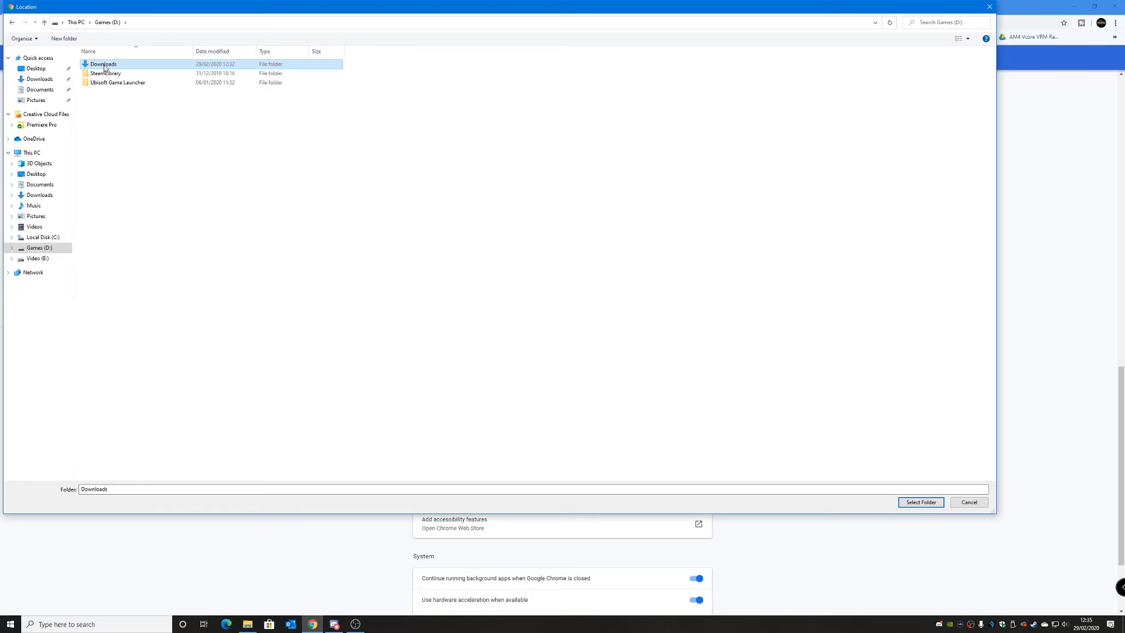
{"action": "left_click", "coordinate": [920, 502]}
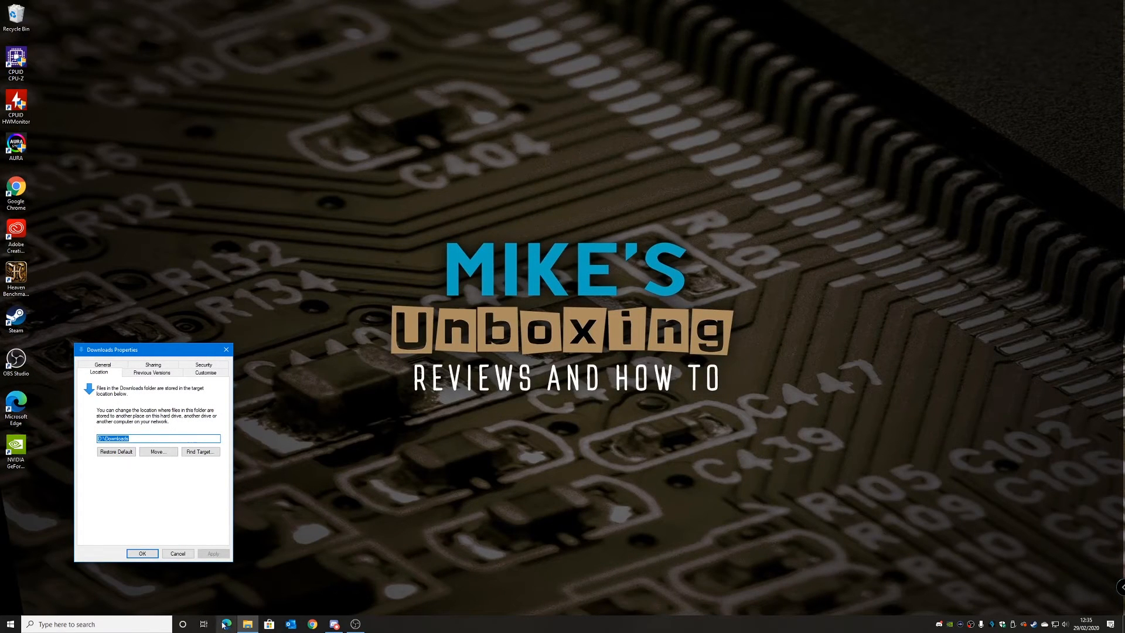
Change Edge's download location in Settings > Downloads to D:\Downloads
{"action": "left_click", "coordinate": [1112, 23]}
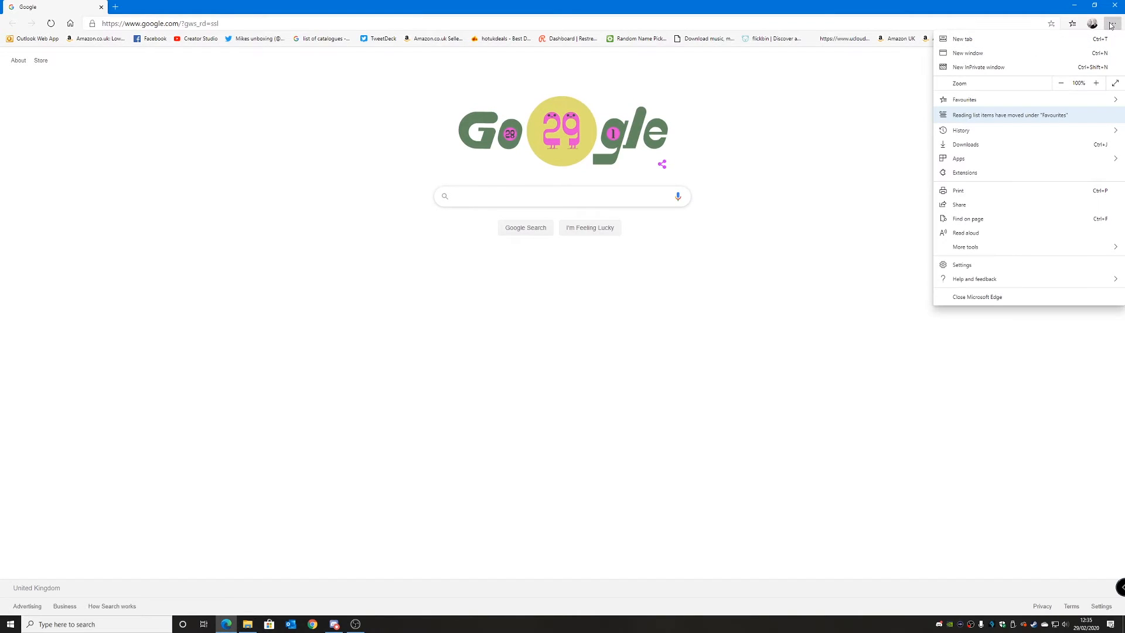
{"action": "mouse_move", "coordinate": [1013, 236]}
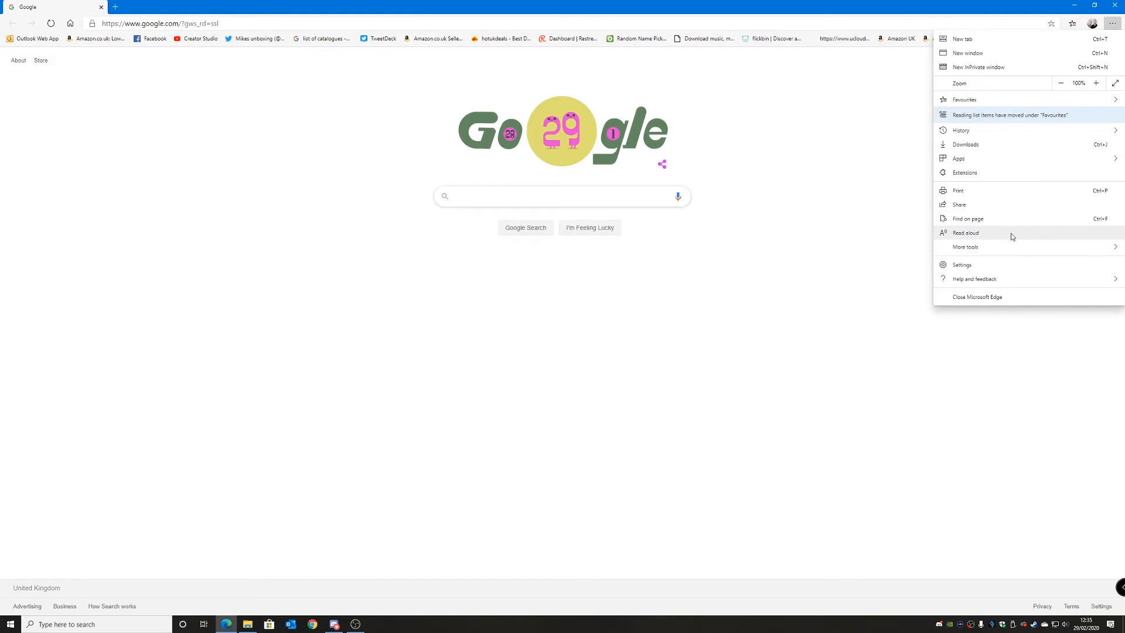
{"action": "left_click", "coordinate": [963, 264]}
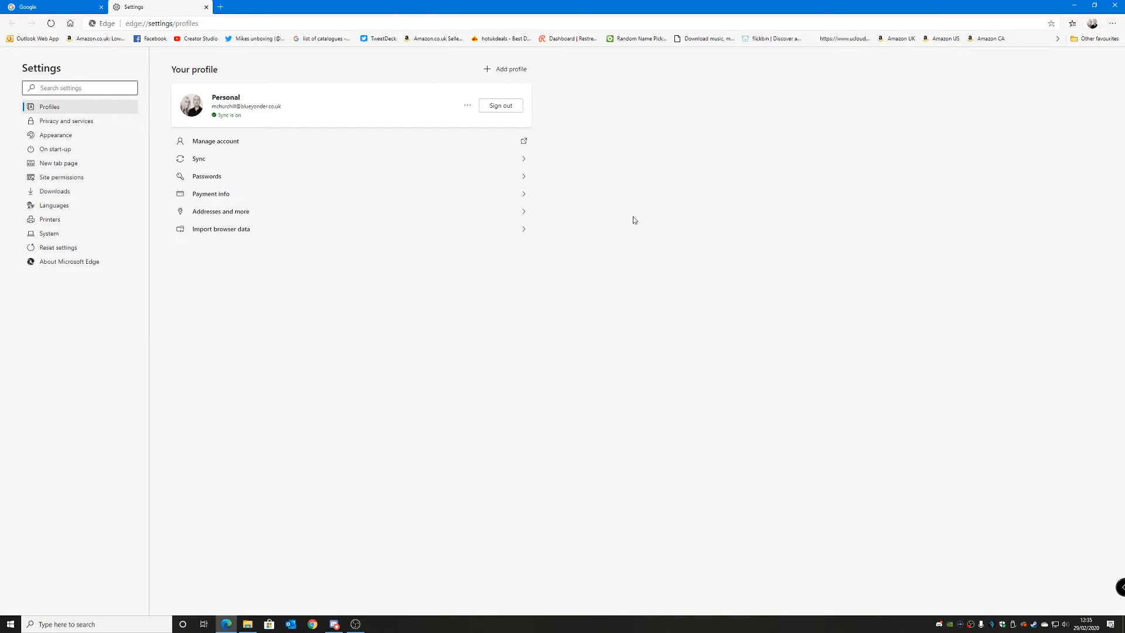
{"action": "mouse_move", "coordinate": [54, 192]}
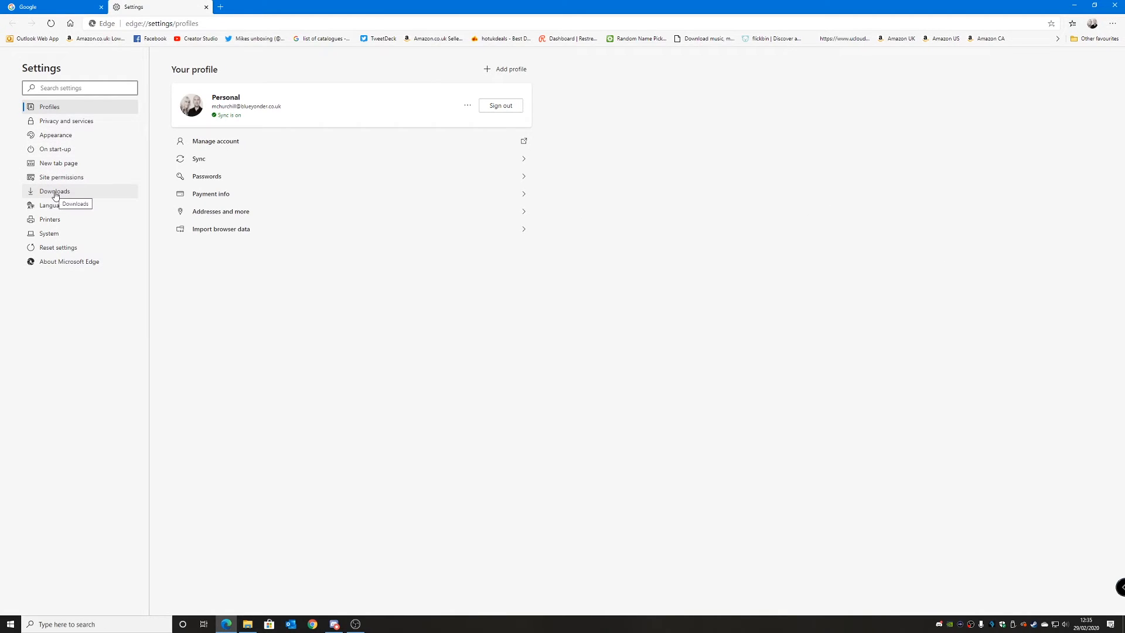
{"action": "left_click", "coordinate": [54, 191]}
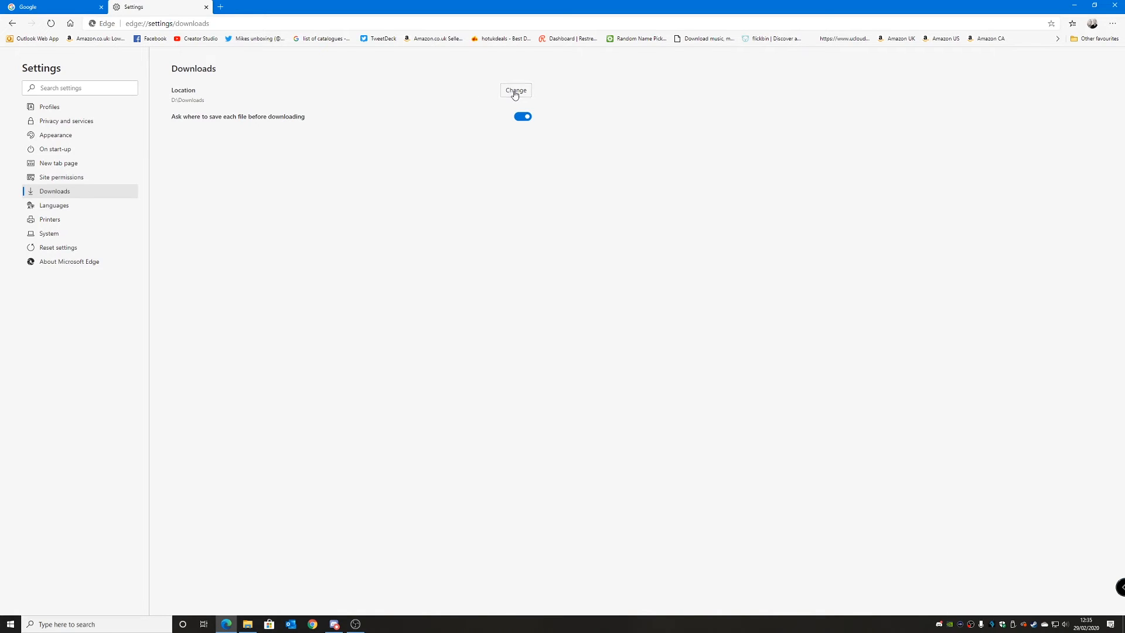
{"action": "left_click", "coordinate": [515, 90]}
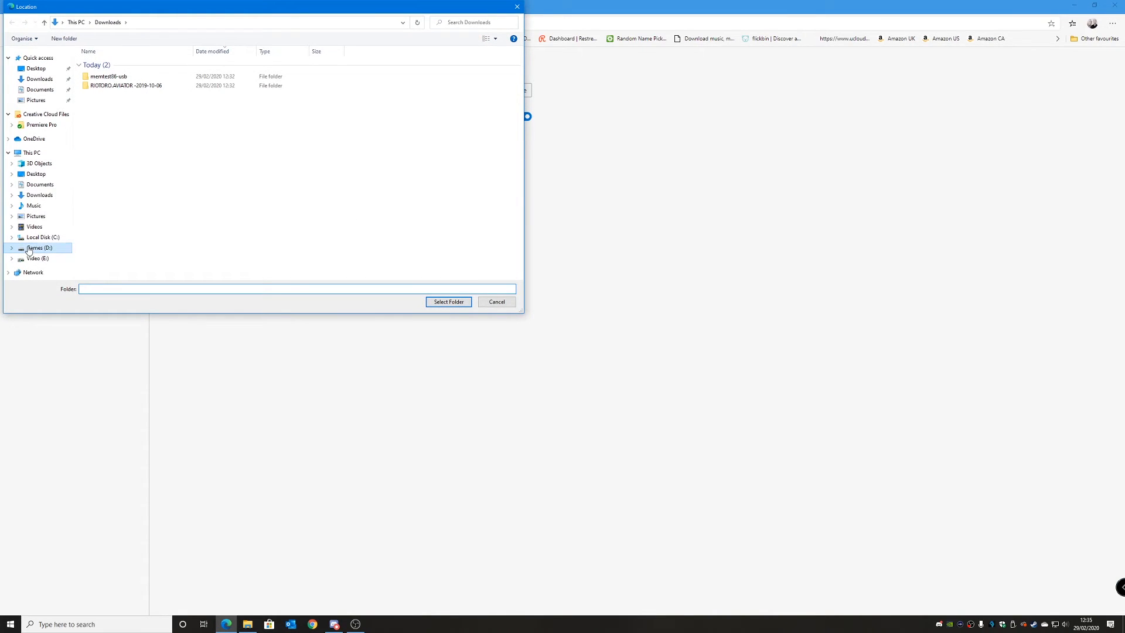
{"action": "left_click", "coordinate": [38, 247]}
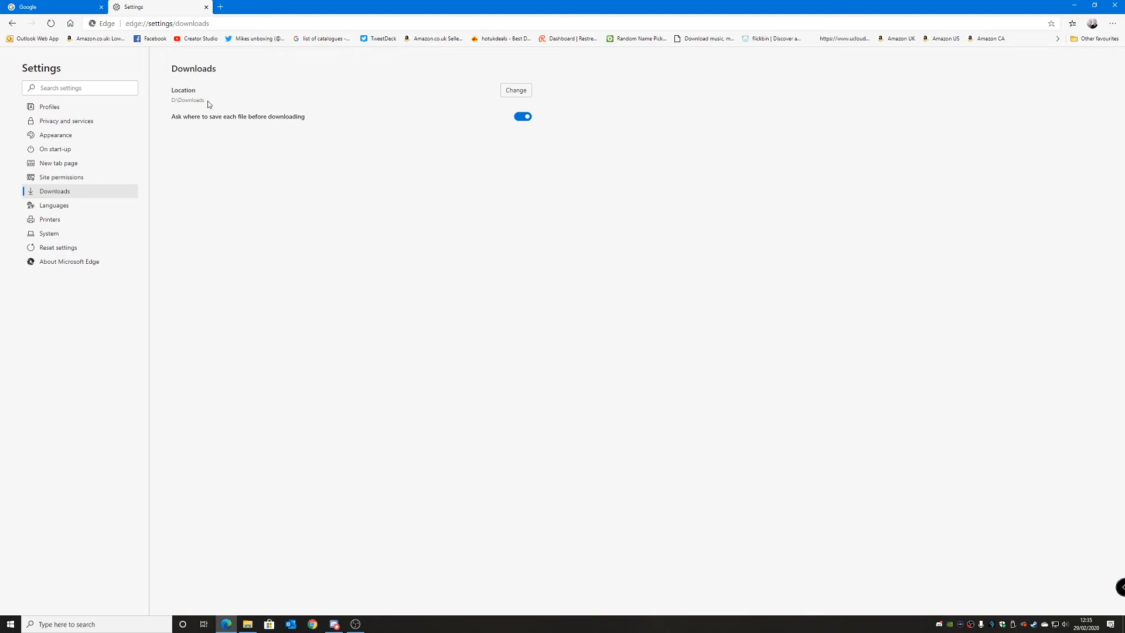
{"action": "mouse_move", "coordinate": [388, 263]}
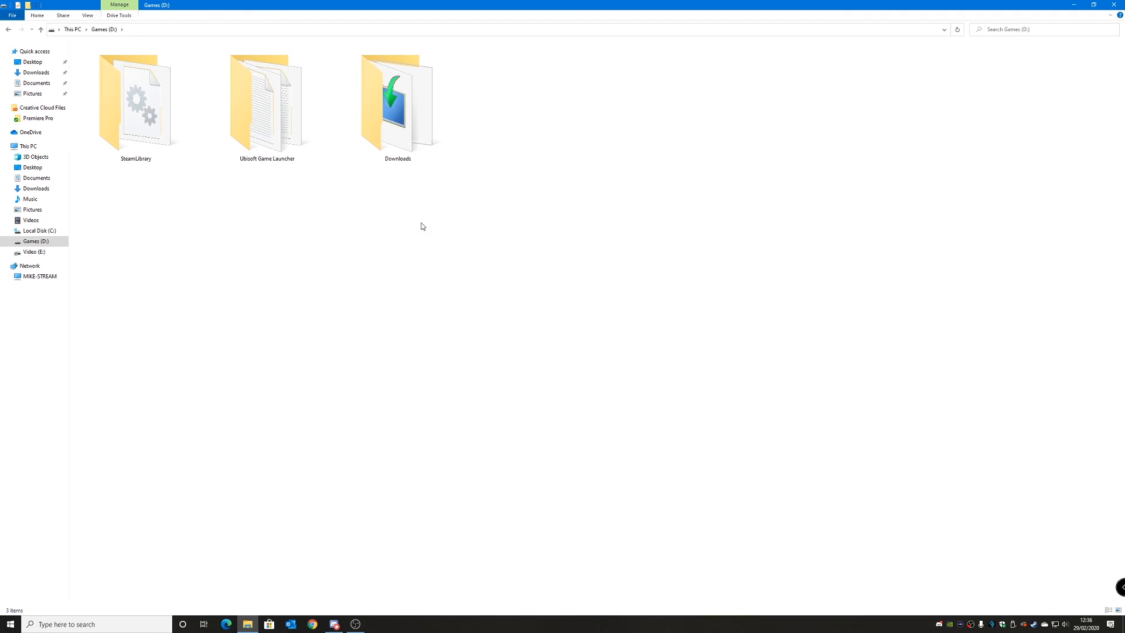
{"action": "left_click", "coordinate": [397, 104]}
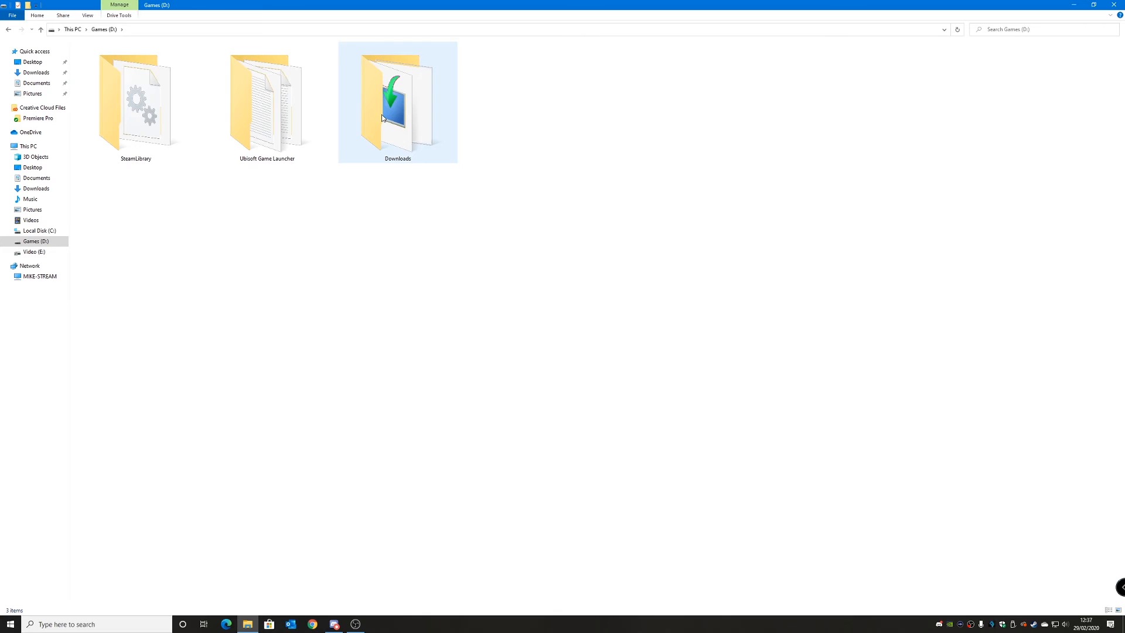
{"action": "left_click", "coordinate": [374, 169]}
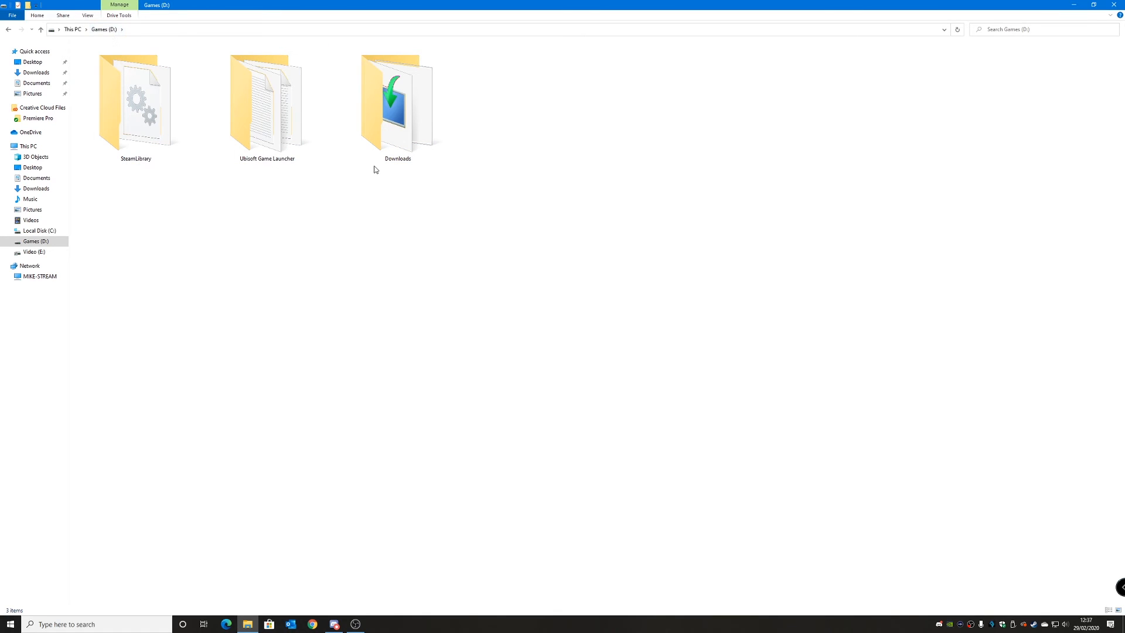
{"action": "mouse_move", "coordinate": [373, 202]}
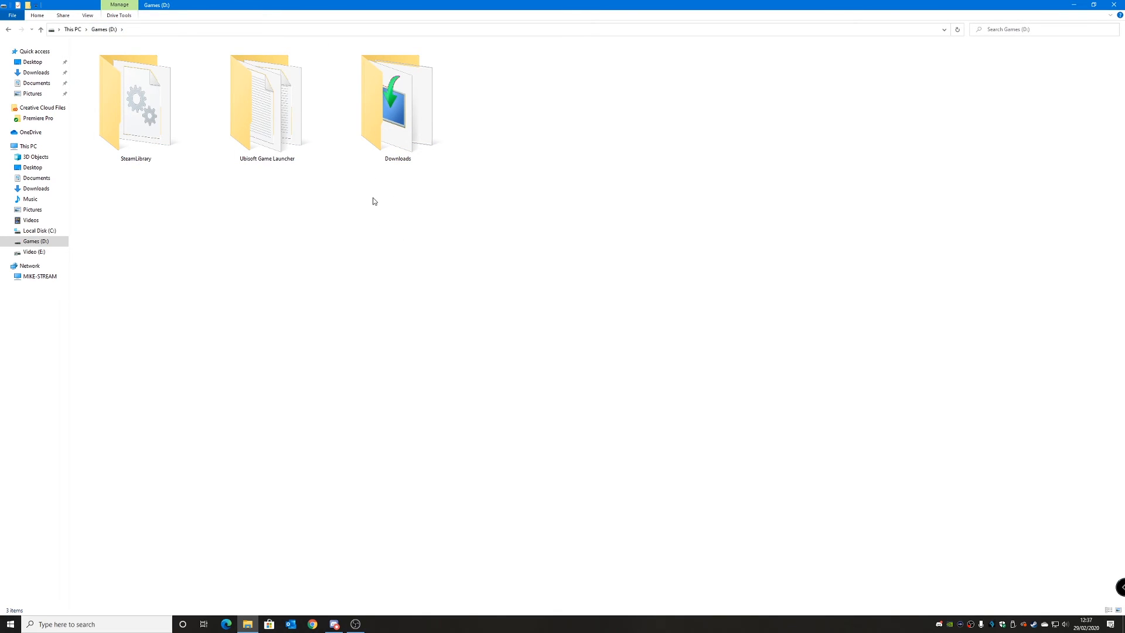
{"action": "mouse_move", "coordinate": [1068, 107]}
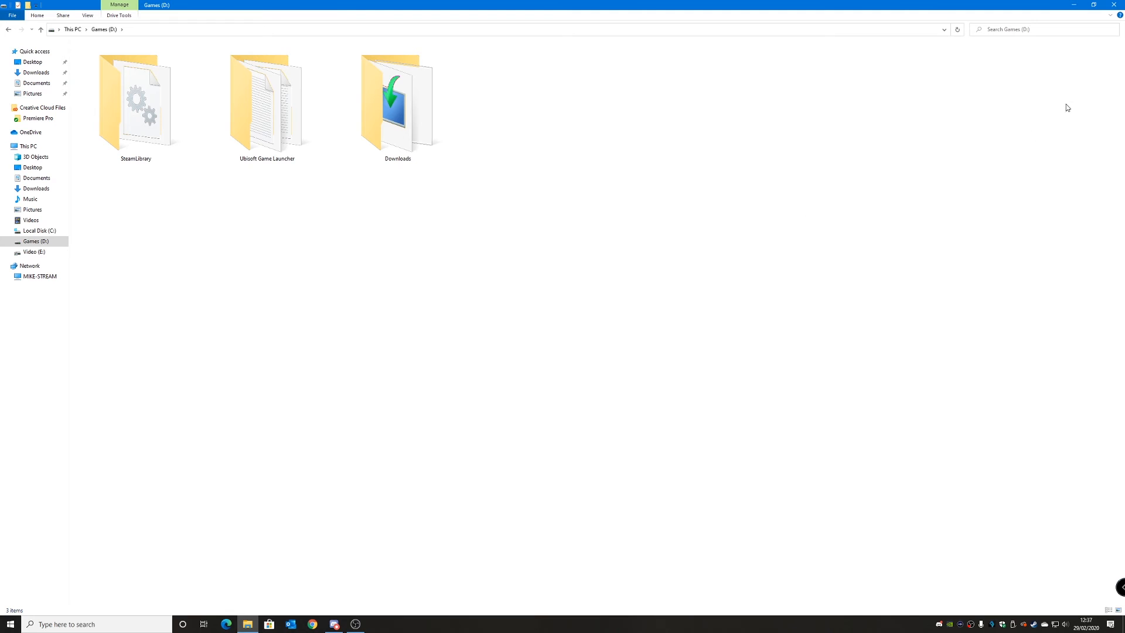